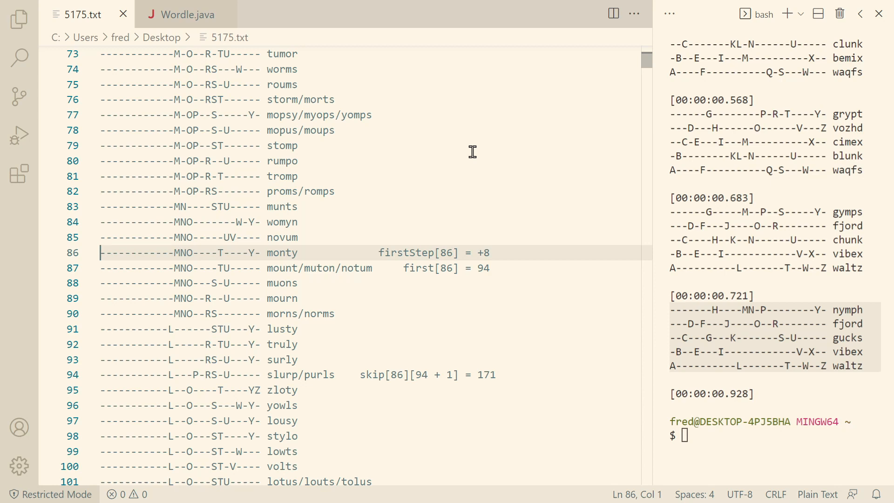
mouse_move(816, 294)
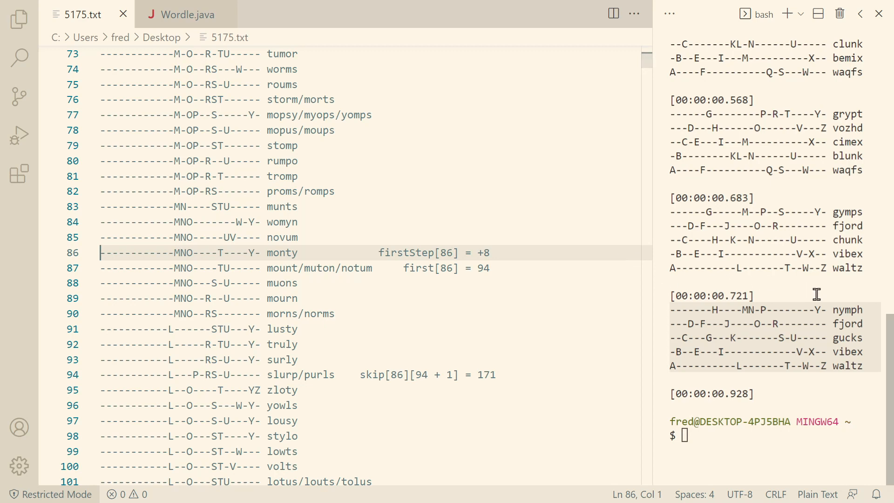
mouse_move(769, 394)
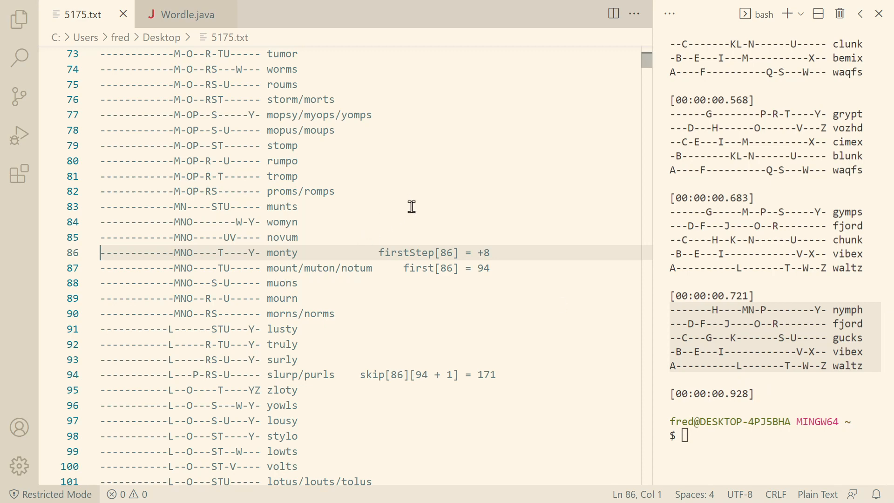
mouse_move(345, 234)
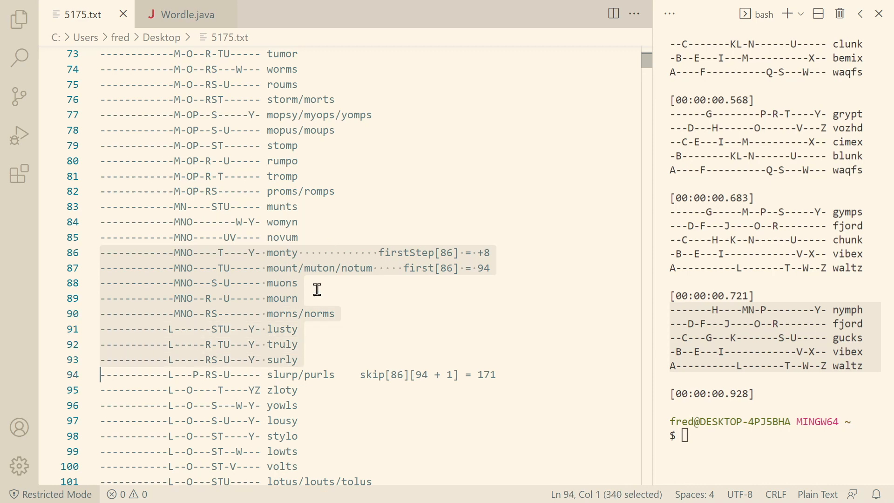
- Highlight rows 86–94 (monty through slurp/purls) and the 86 in firstStep[86]
left_click(379, 252)
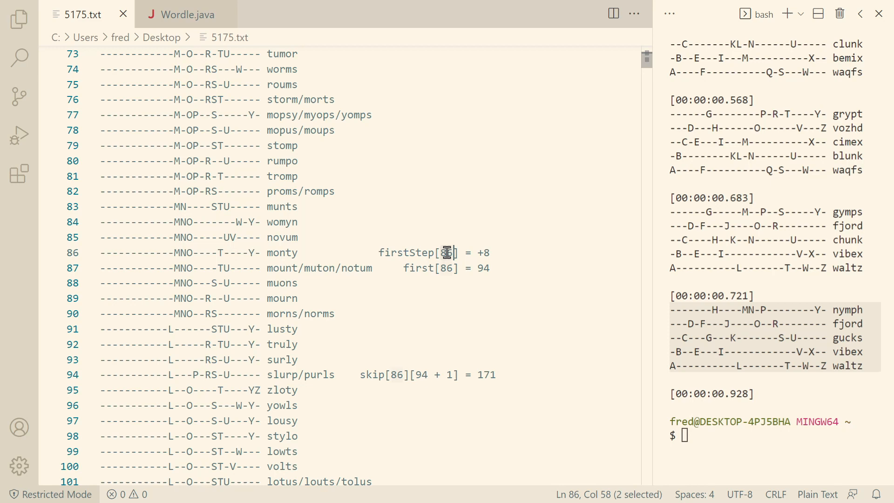
left_click(485, 252)
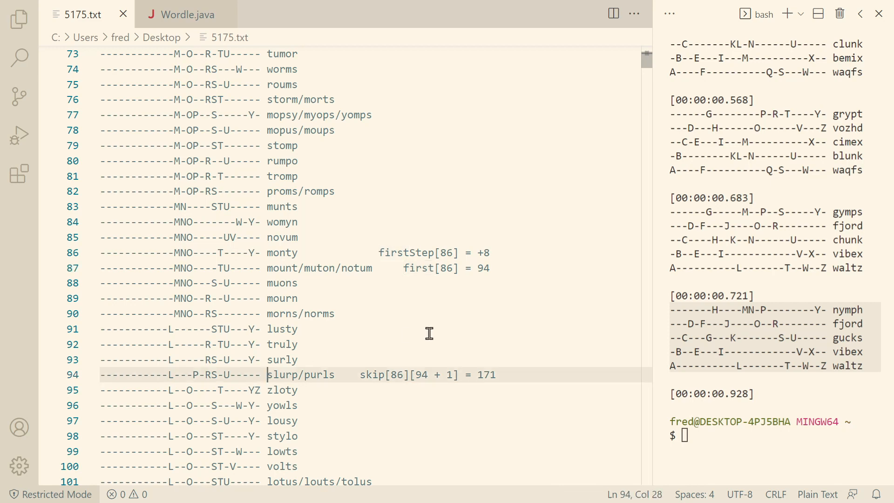
left_click(285, 253)
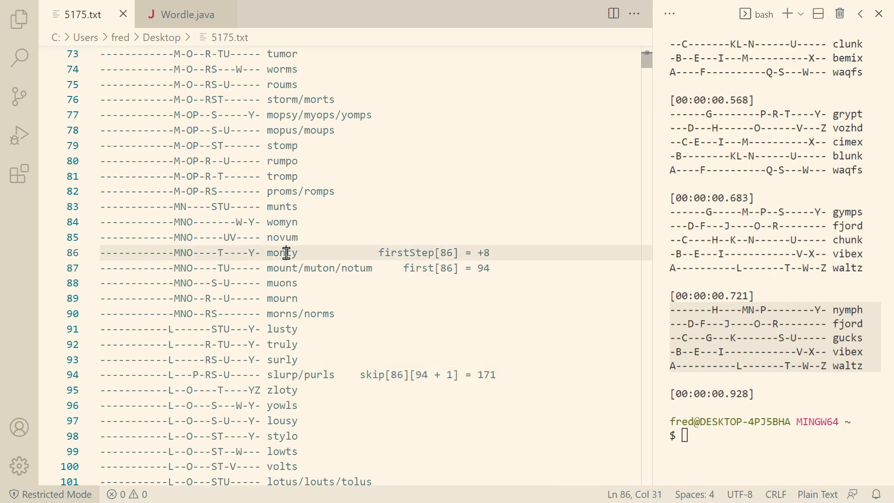
left_click(278, 375)
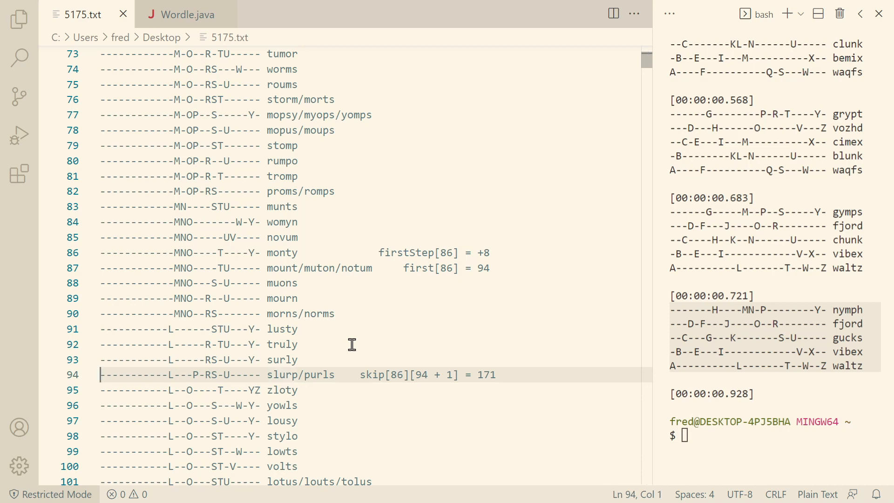
left_click(200, 420)
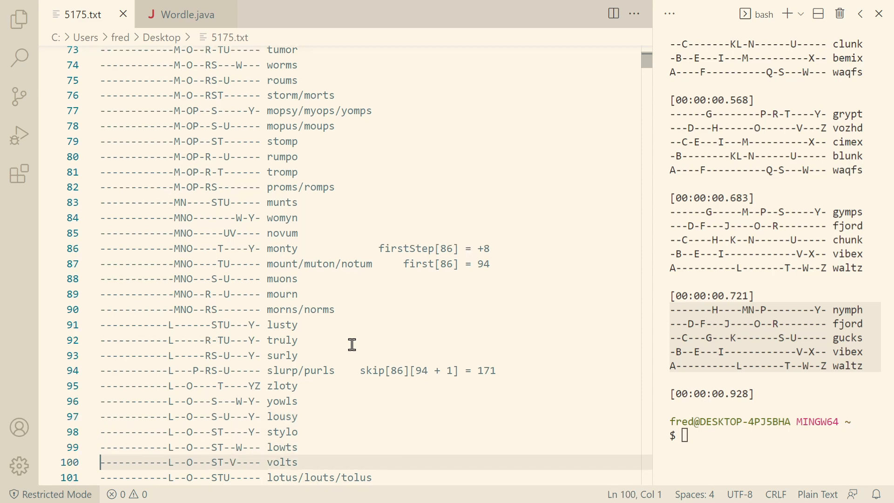
- Scroll down to the skip[86][94 + 1] = 171 note and mark it
scroll("down", 3)
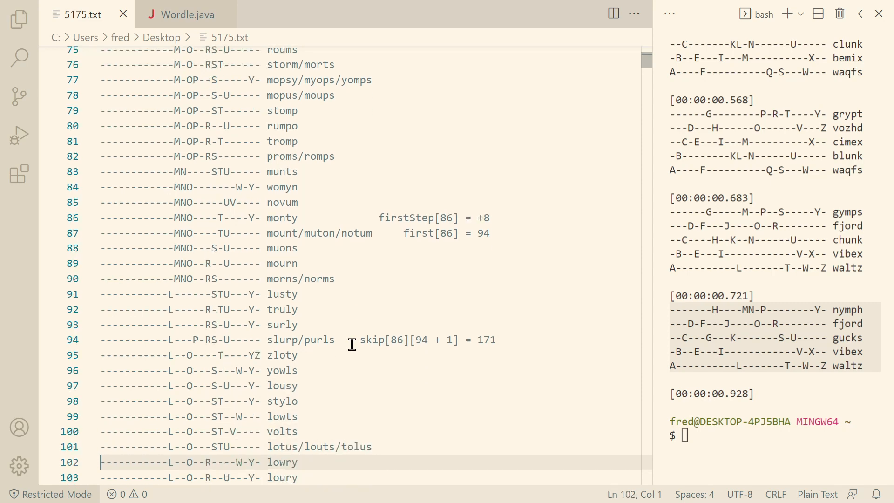
scroll("down", 3)
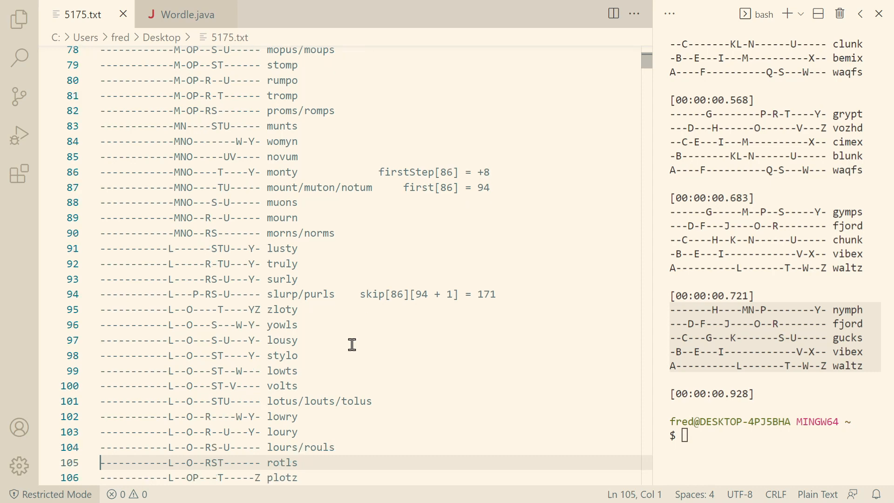
scroll("down", 3)
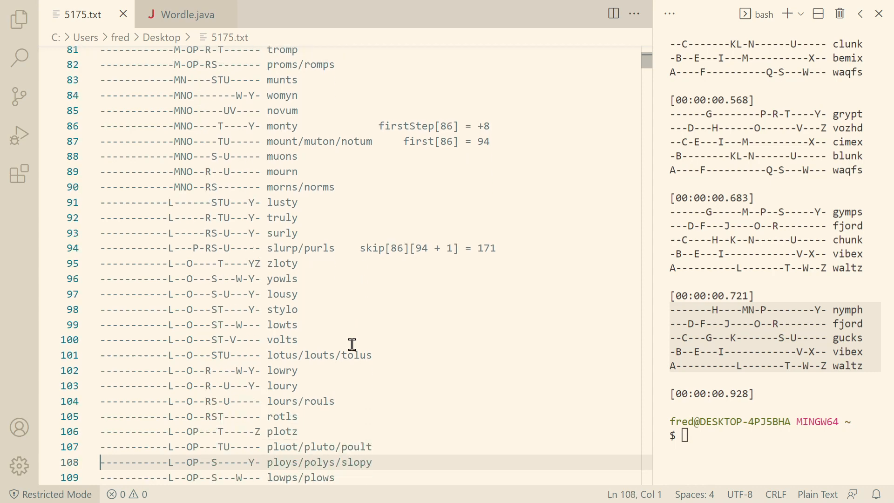
scroll("down", 3)
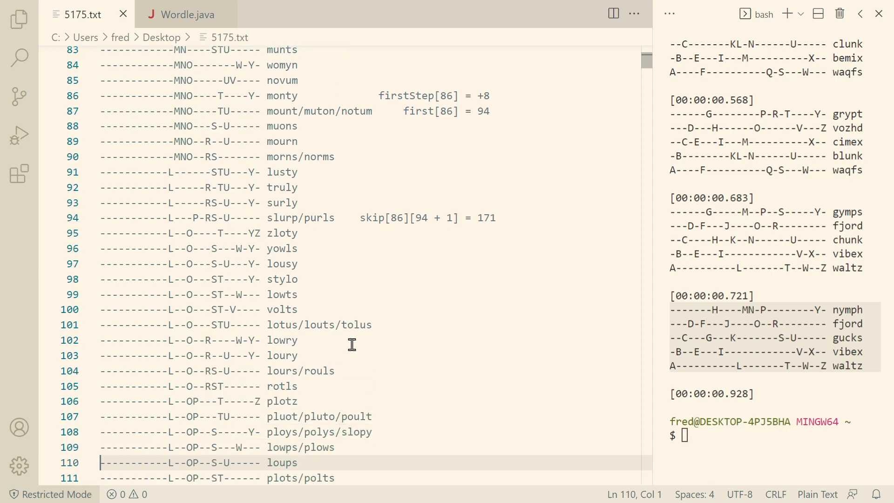
scroll("down", 3)
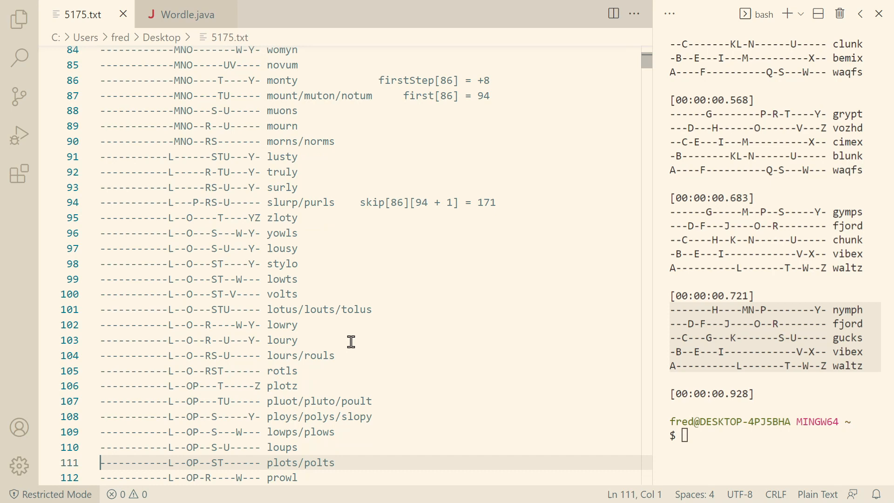
left_click(361, 203)
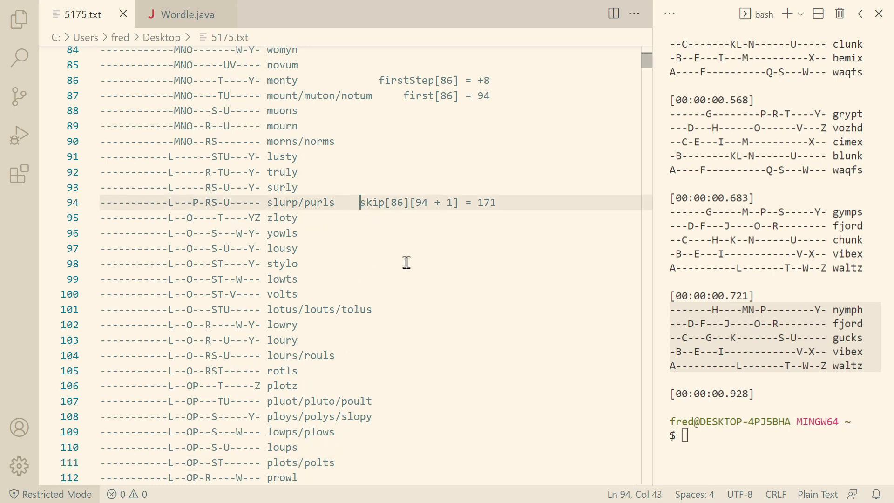
mouse_move(399, 249)
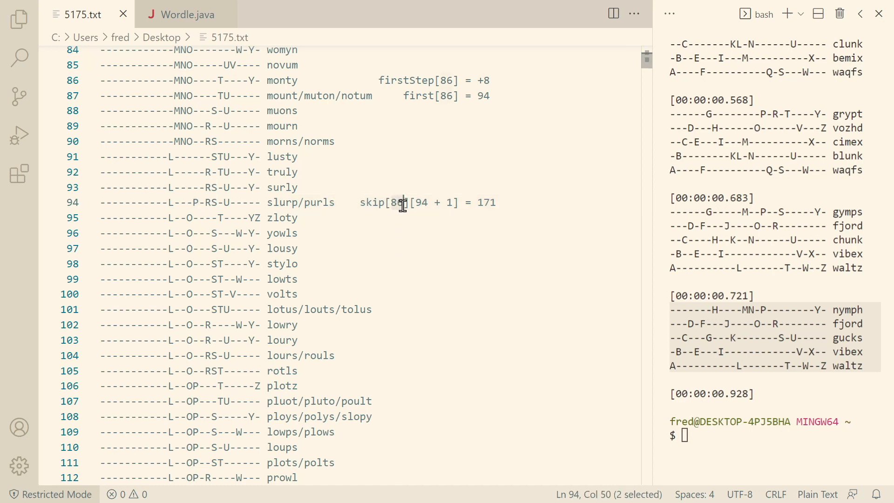
mouse_move(396, 214)
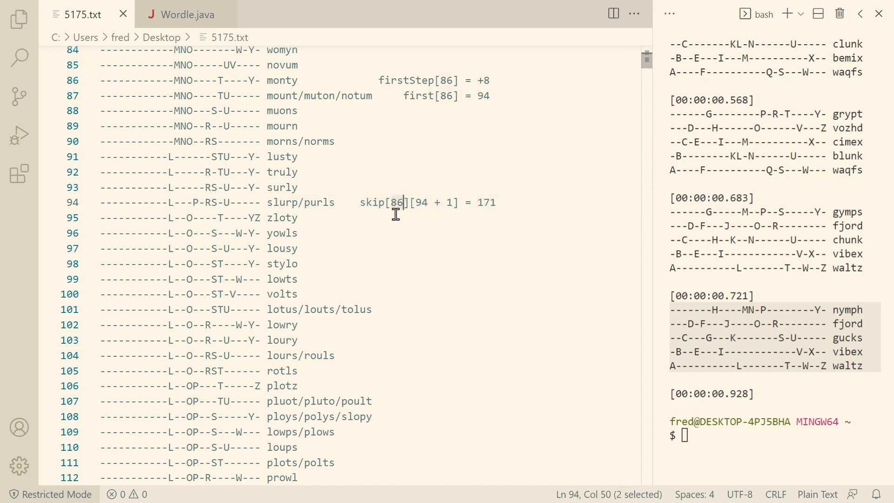
mouse_move(414, 212)
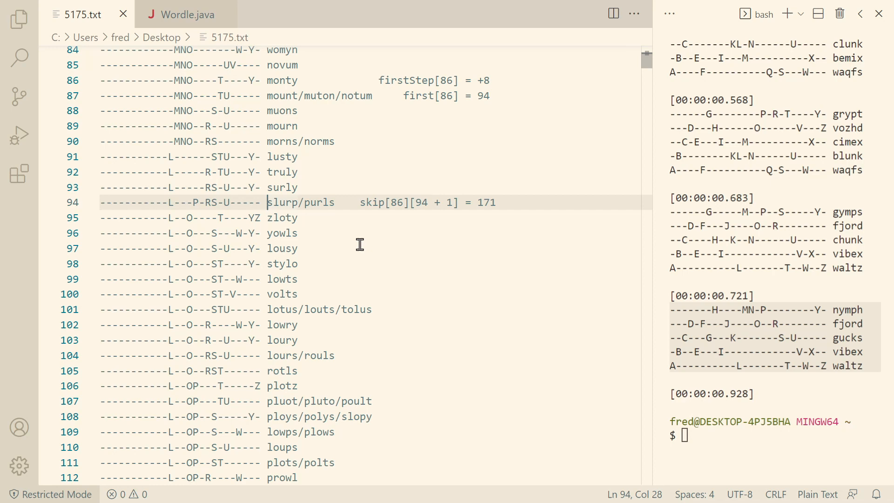
mouse_move(442, 205)
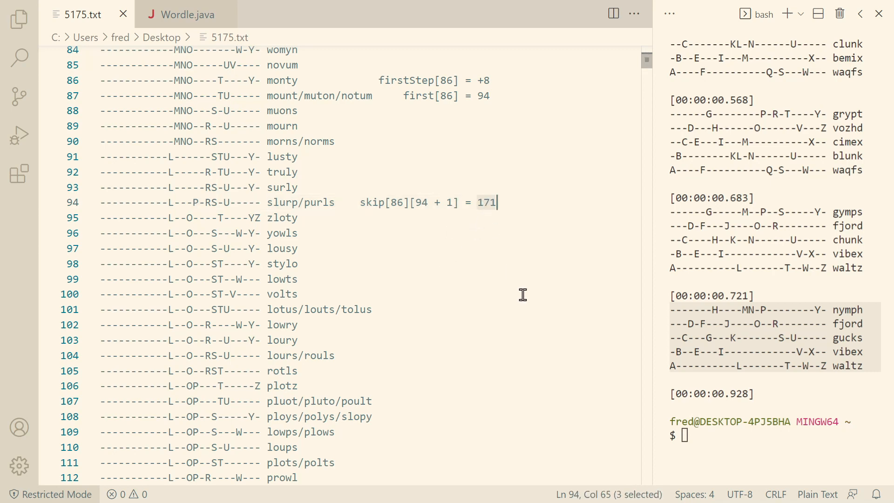
- Select the rows below slurp/purls, marking lurks on line 171 and pulks on line 172
left_click(99, 201)
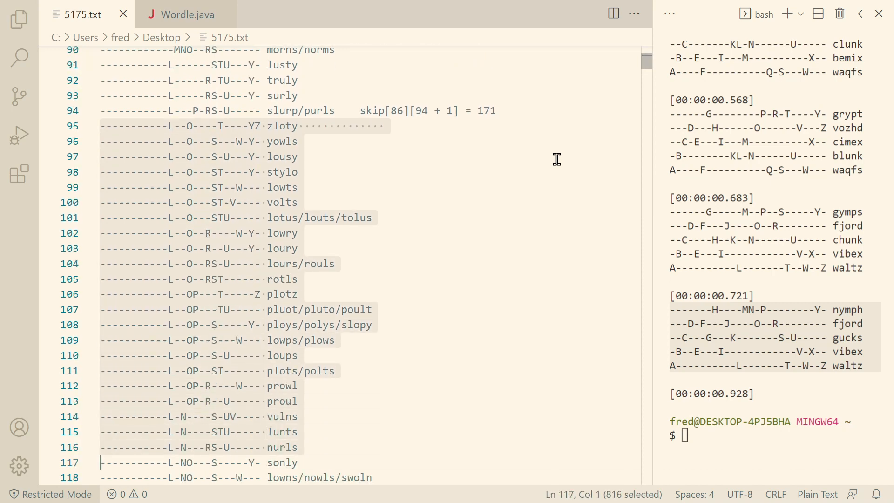
scroll("down", 3)
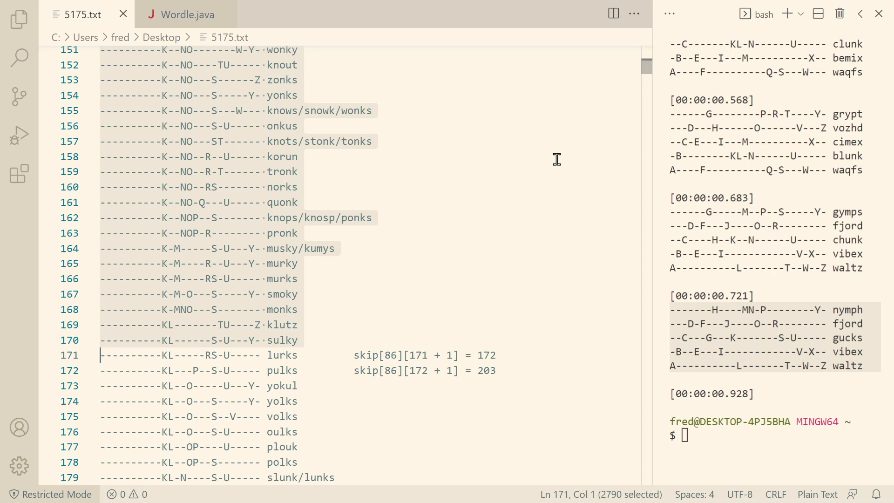
mouse_move(275, 359)
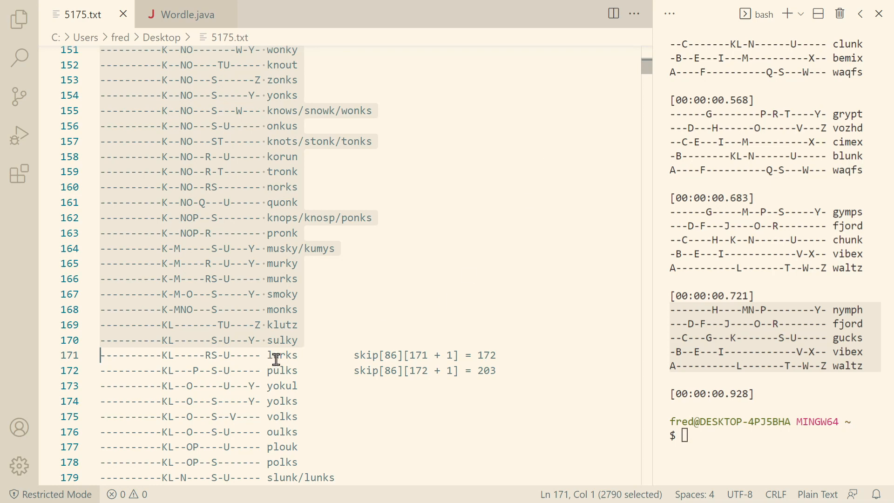
double_click(282, 354)
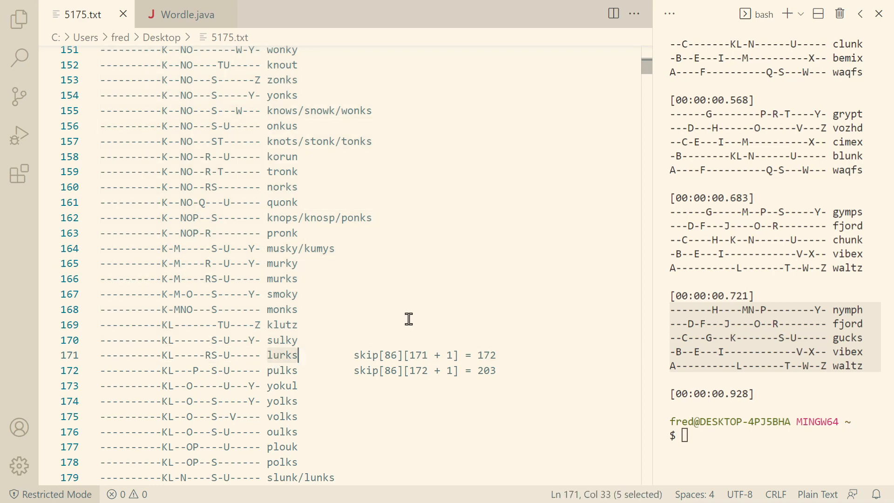
left_click(278, 370)
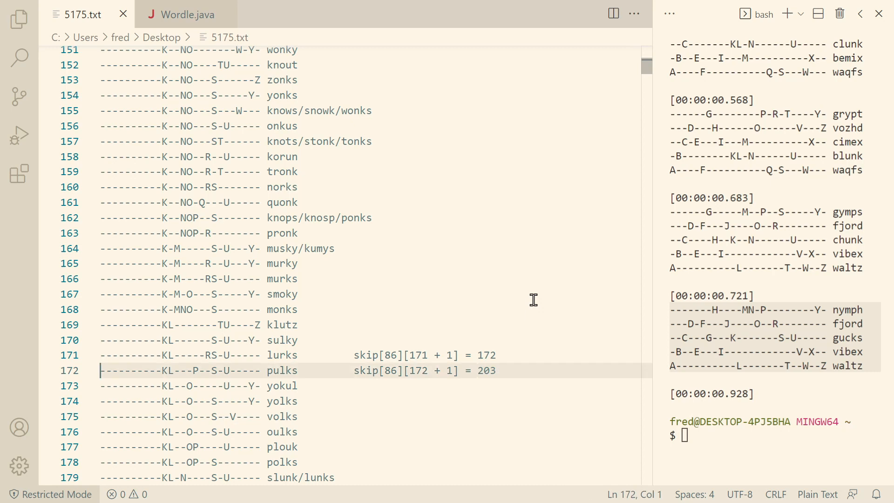
- Return to the skip[86][94 + 1] = 171 note beside line 94
scroll("up", 3)
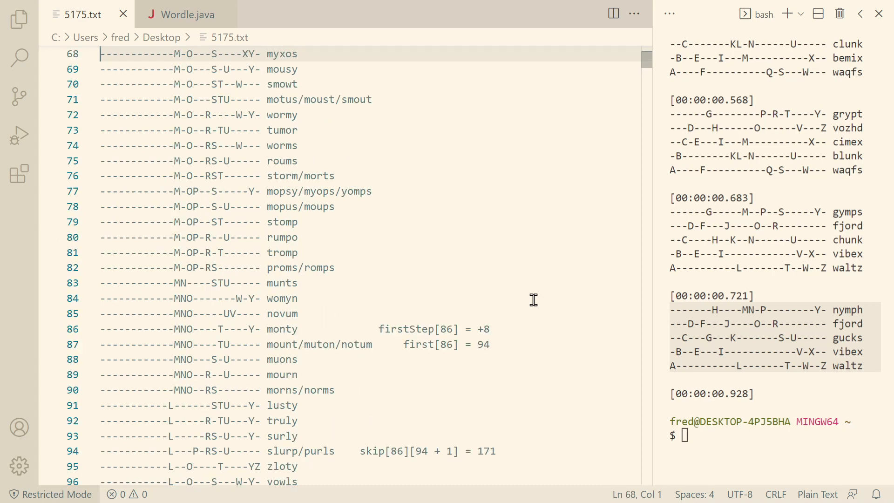
mouse_move(453, 314)
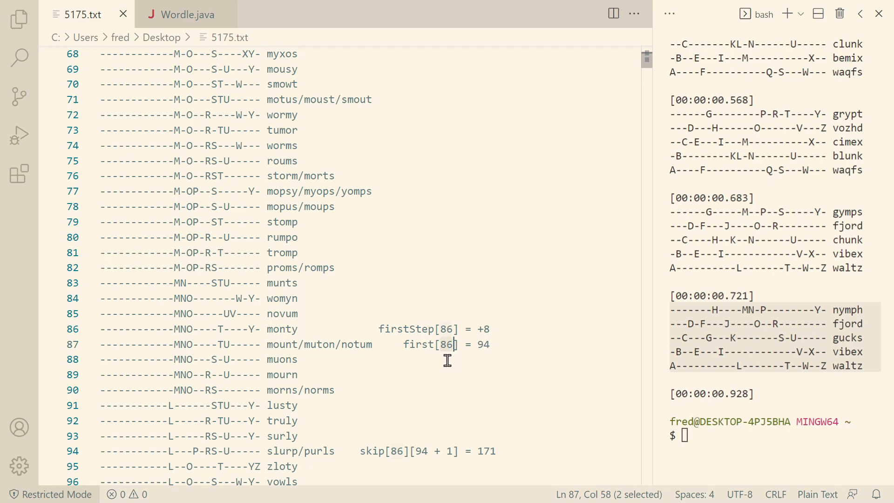
mouse_move(419, 400)
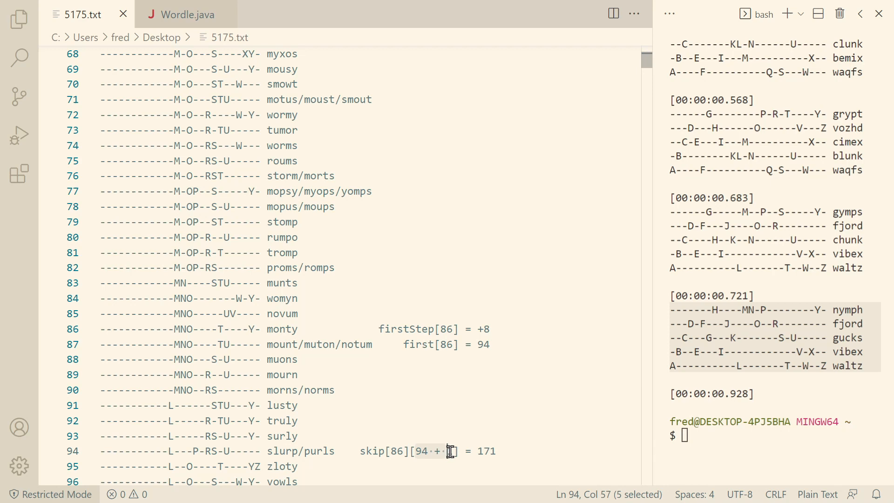
type("1")
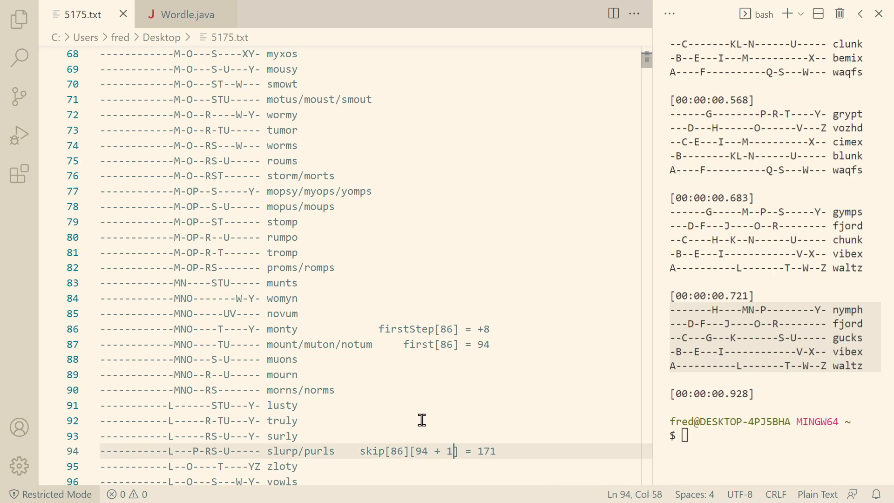
mouse_move(434, 236)
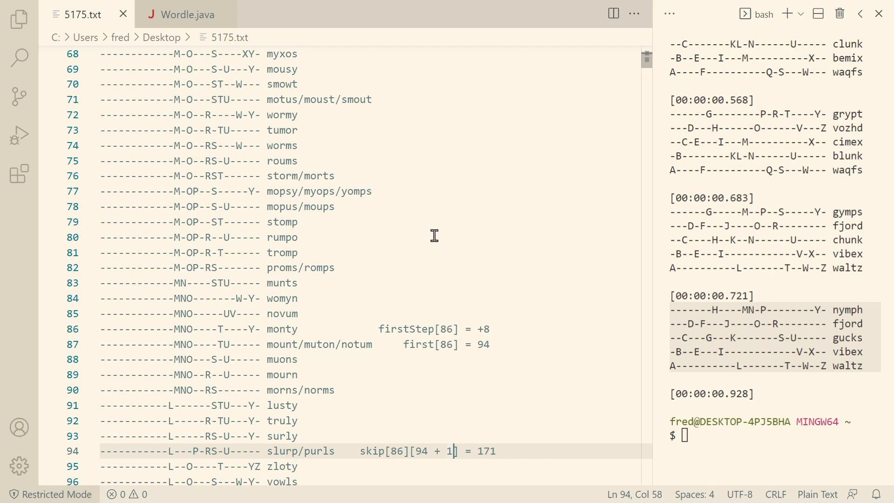
mouse_move(185, 15)
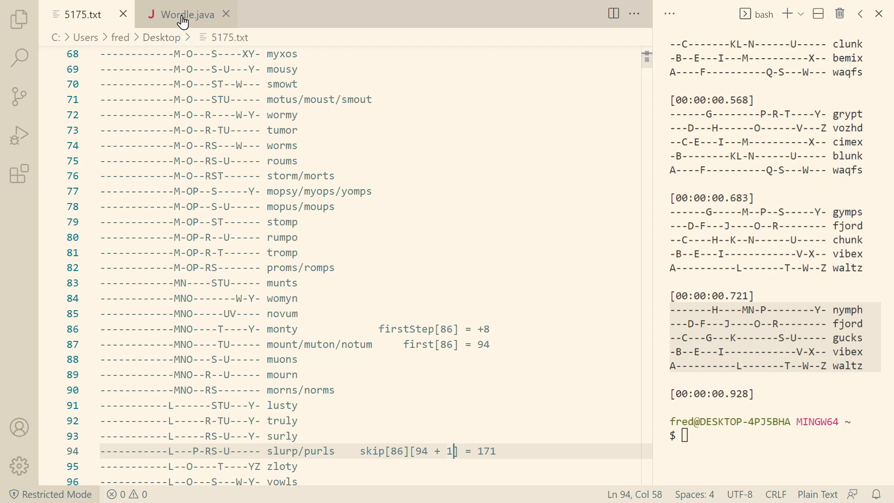
- In Wordle.java, highlight first[i], the line 97 example comment, and skip[i][j] on line 96
left_click(184, 14)
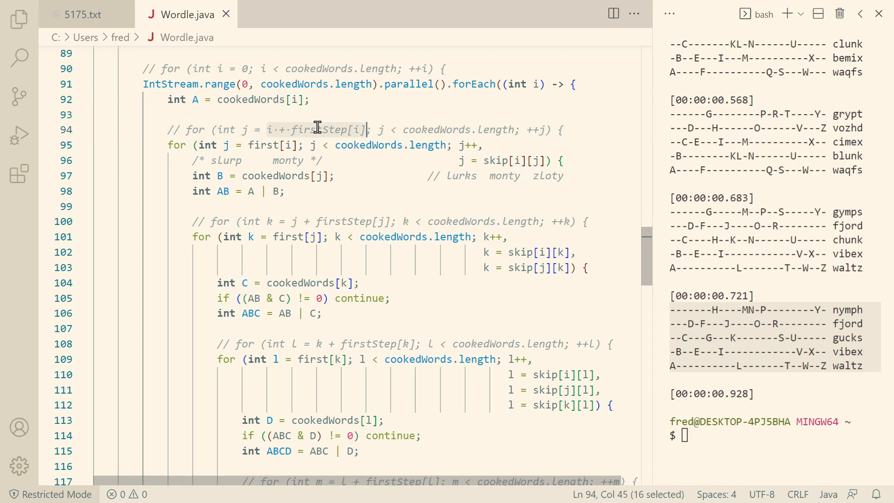
left_click(261, 130)
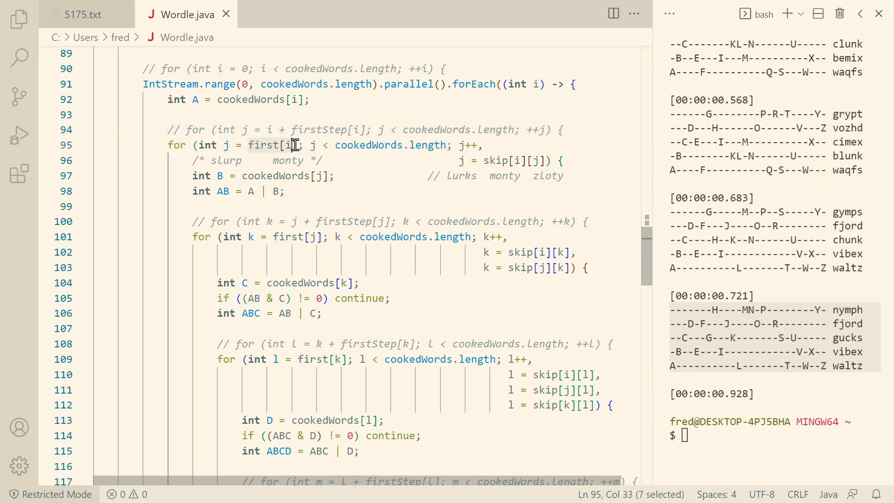
key("shift+Right")
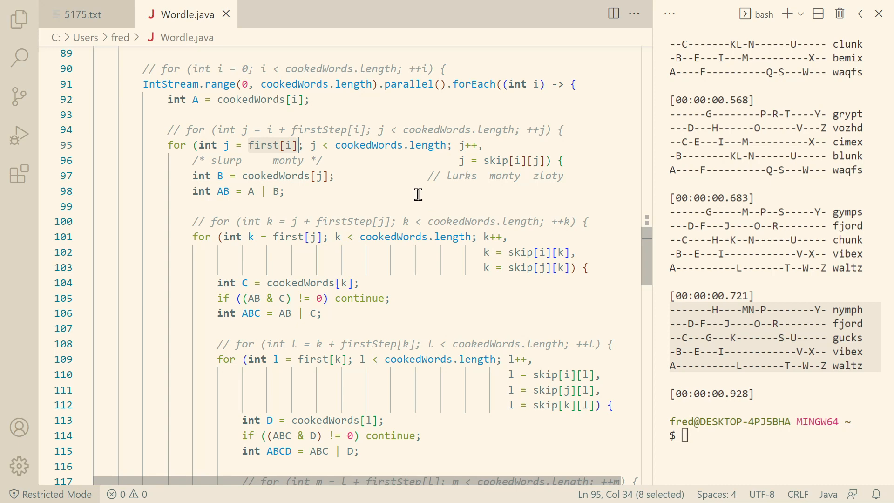
mouse_move(298, 162)
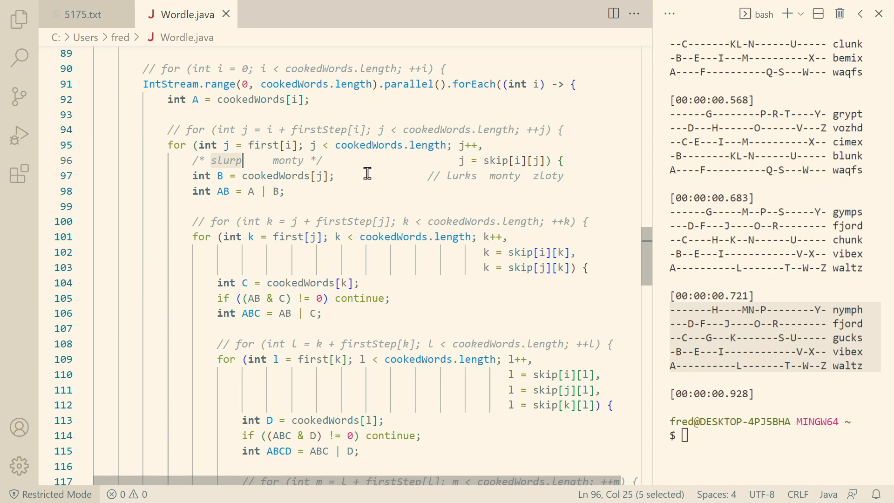
mouse_move(426, 166)
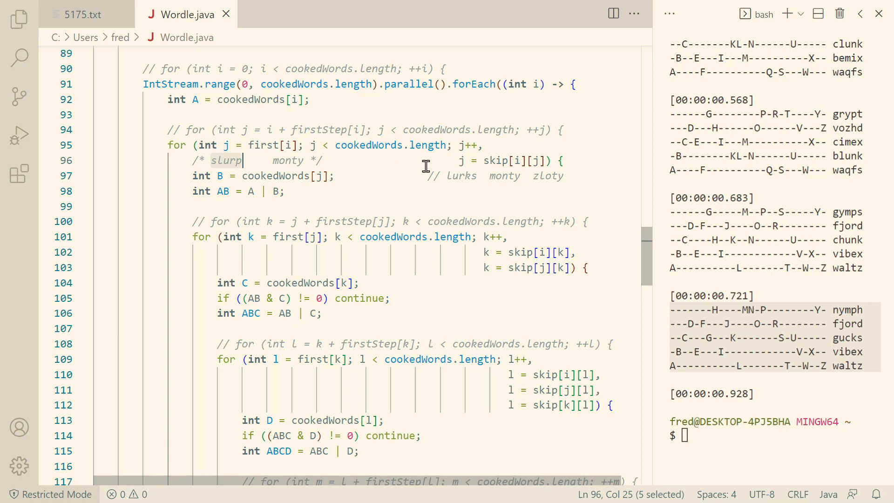
left_click(462, 144)
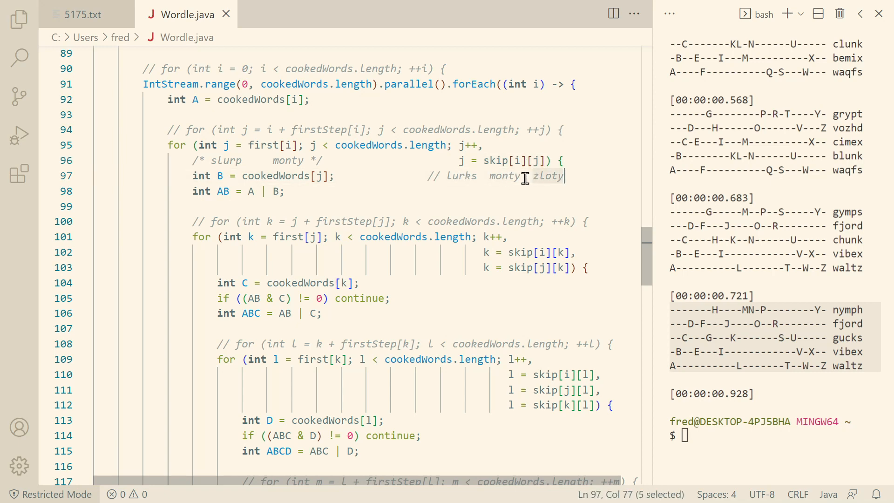
mouse_move(503, 175)
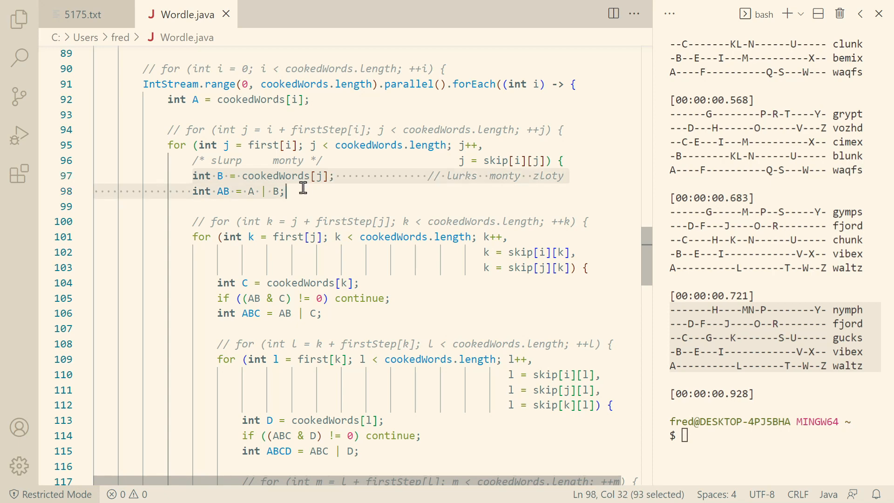
mouse_move(298, 176)
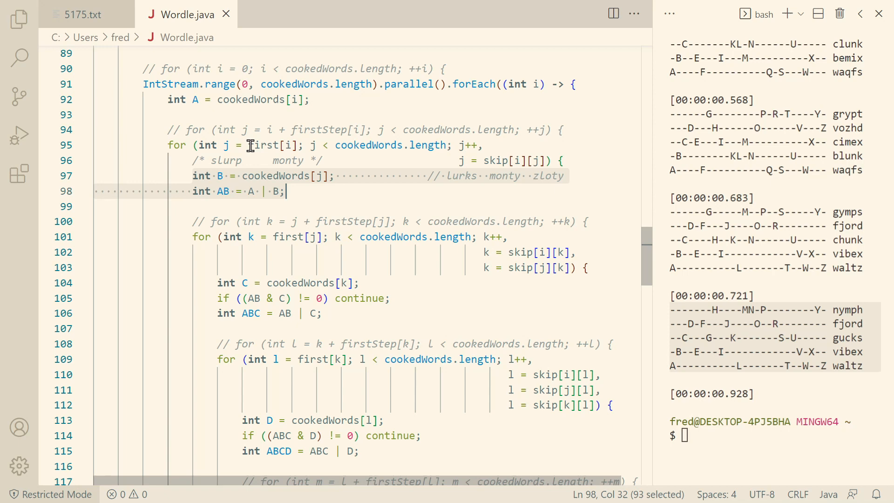
left_click(483, 160)
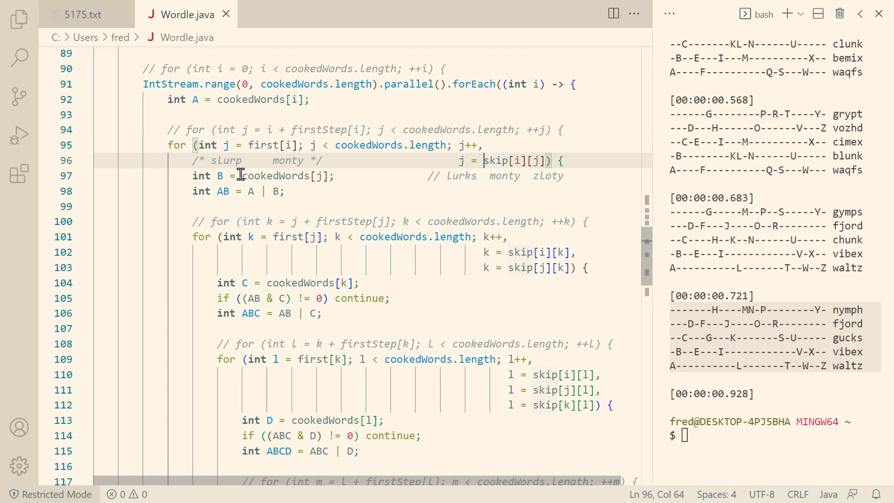
mouse_move(262, 213)
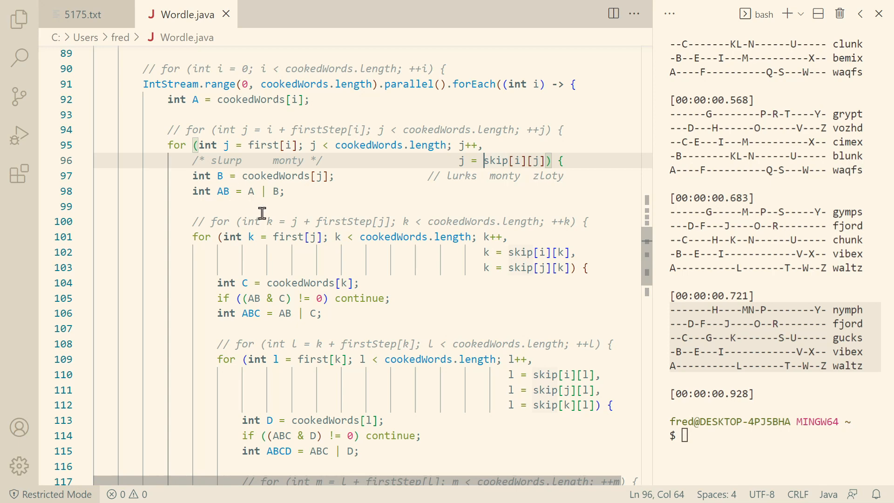
mouse_move(310, 257)
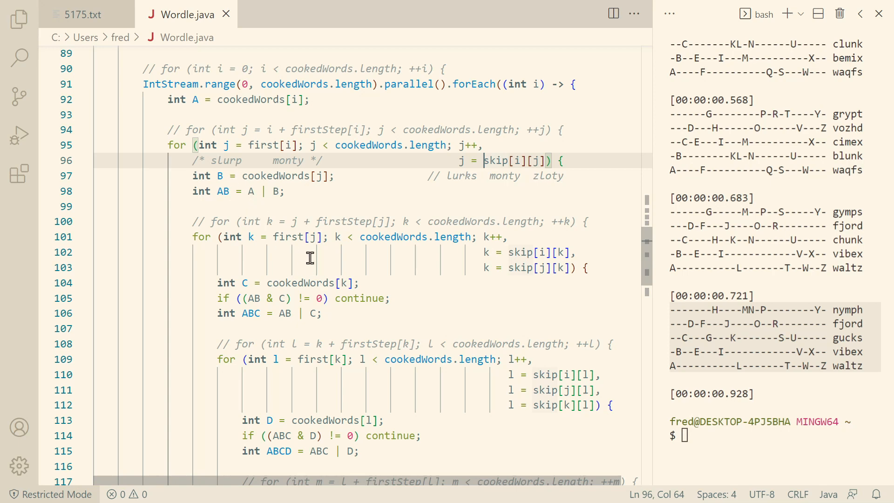
mouse_move(485, 238)
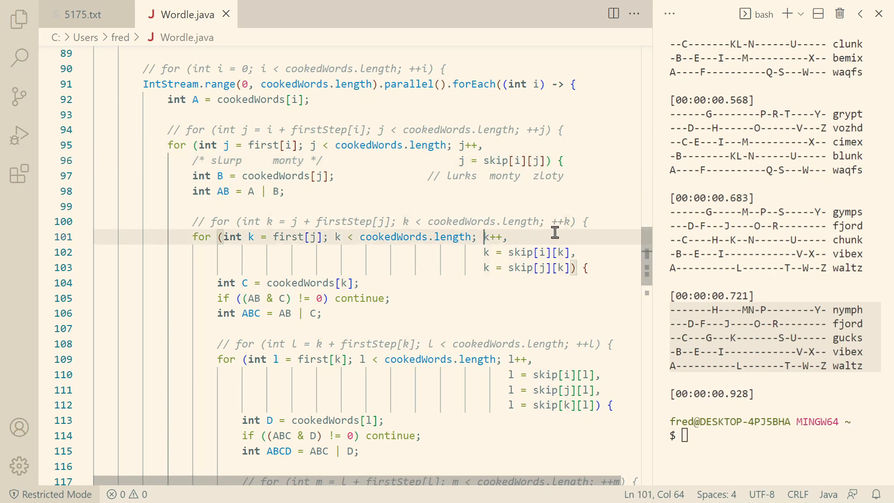
left_click(550, 252)
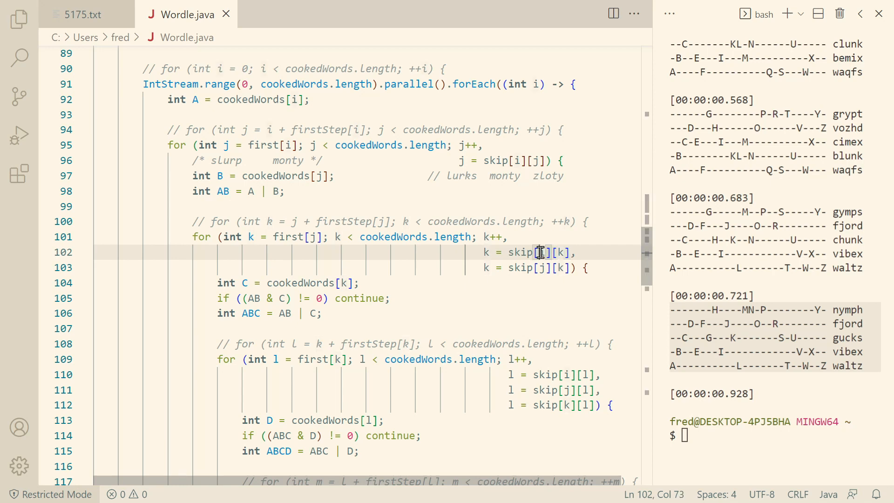
left_click(560, 267)
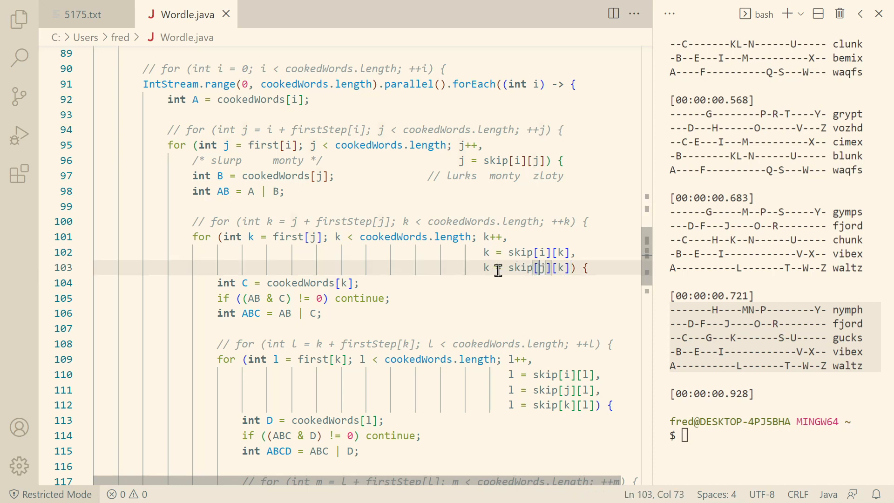
mouse_move(500, 267)
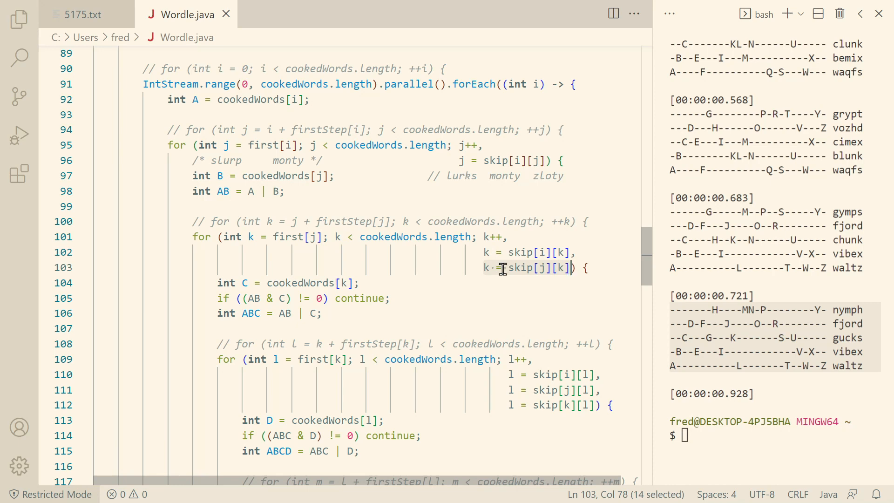
left_click(497, 268)
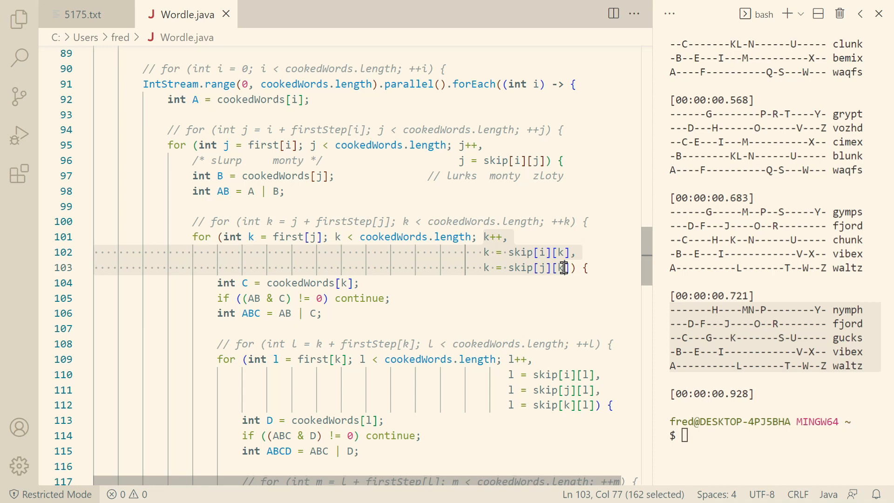
key("shift+Right")
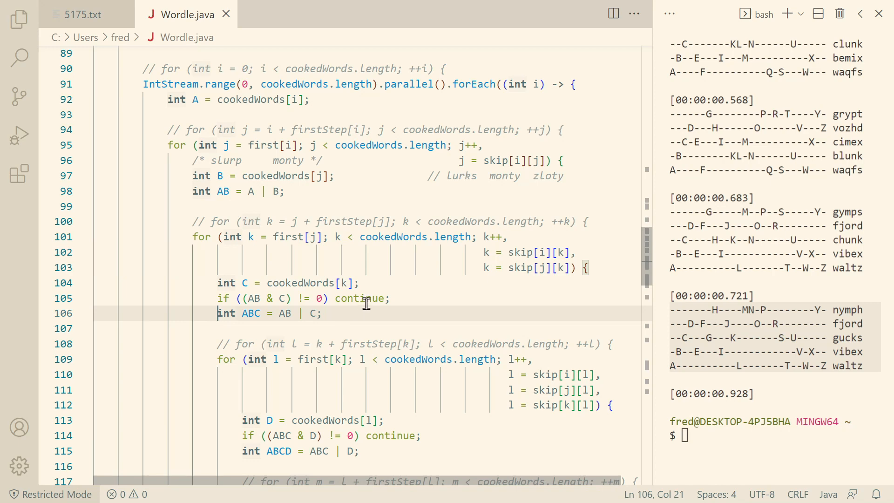
mouse_move(450, 321)
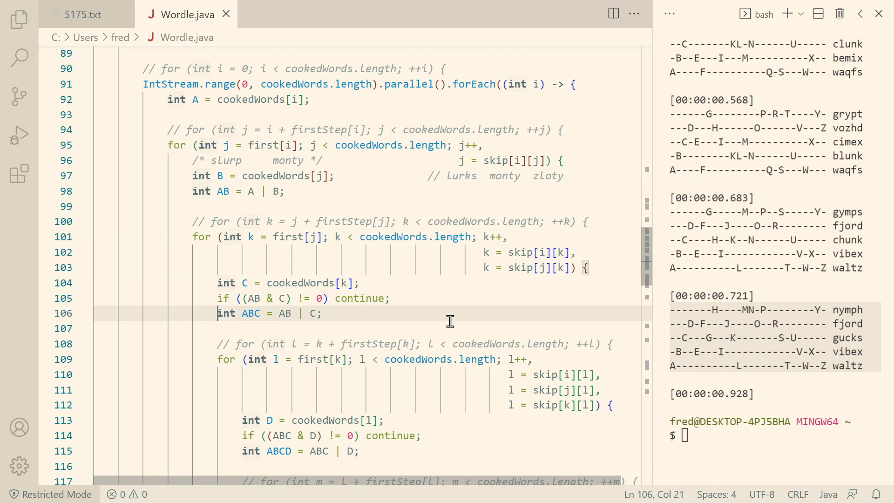
left_click(509, 359)
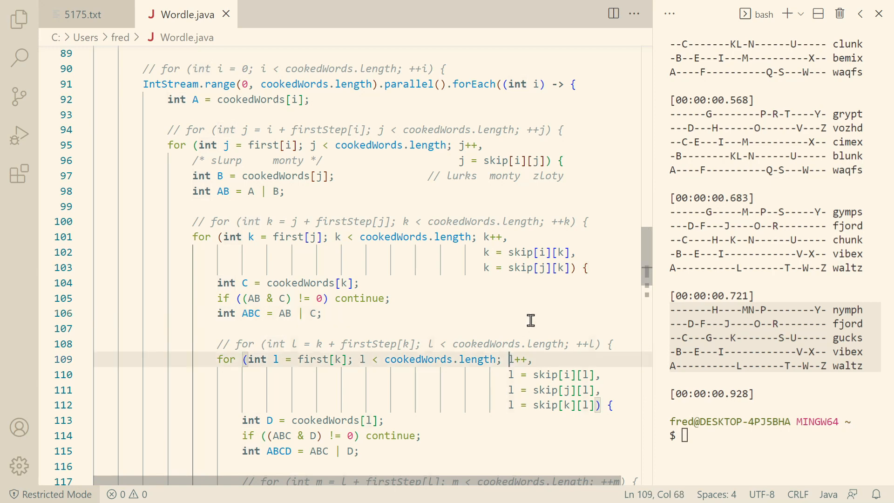
mouse_move(582, 375)
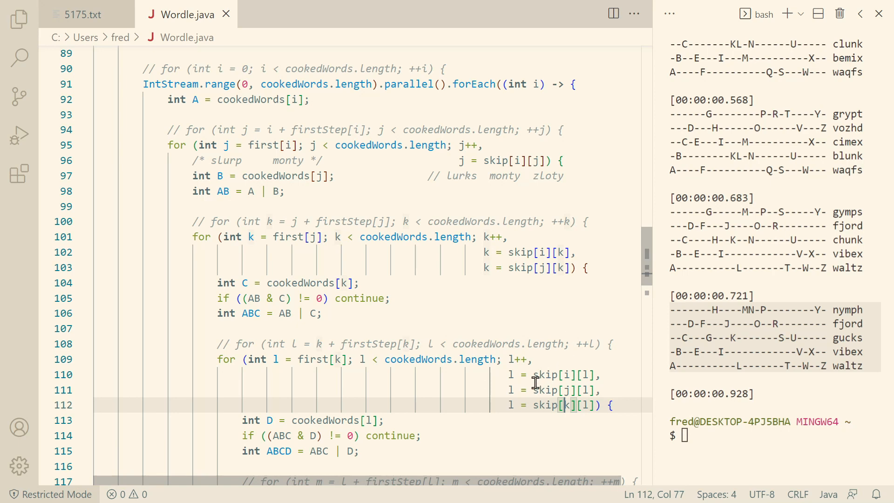
mouse_move(565, 409)
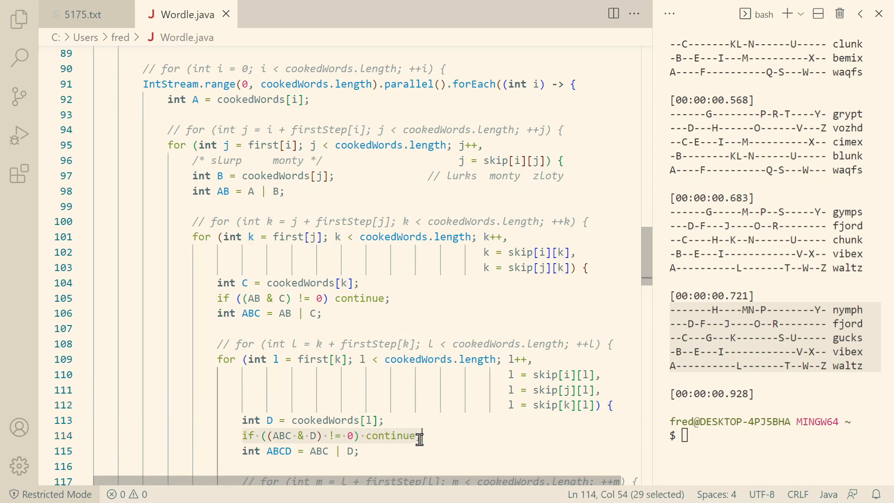
left_click(387, 436)
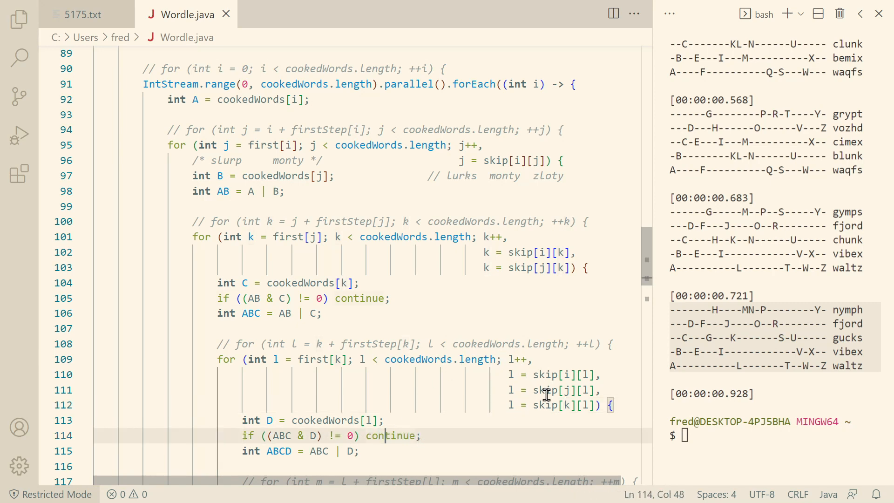
scroll("down", 3)
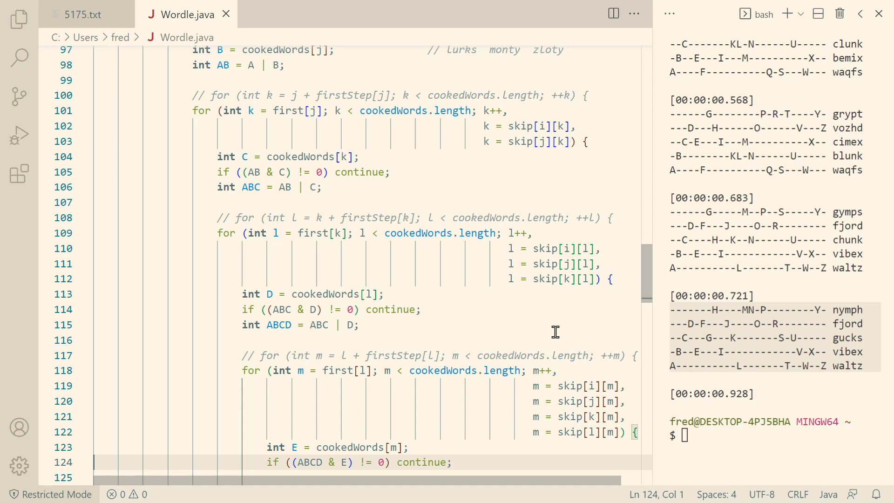
- Highlight the skip array allocation's extra + 1 and the short-cast sentinel entry line
scroll("up", 3)
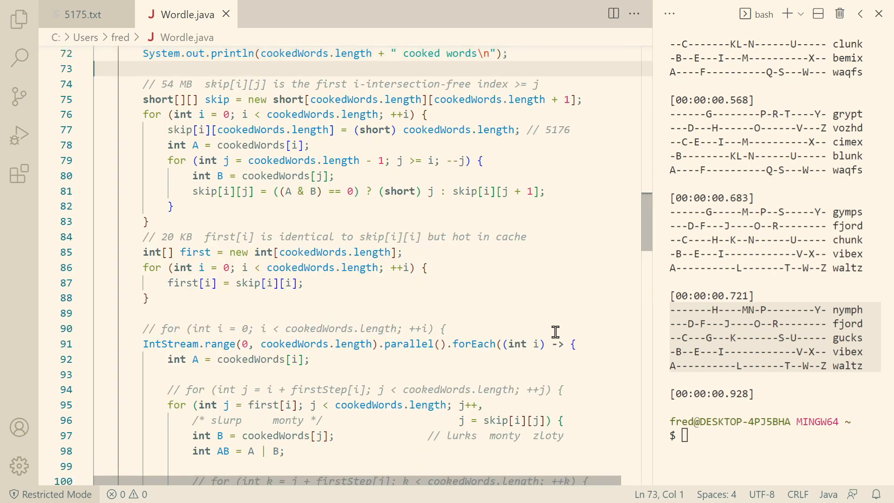
left_click(369, 260)
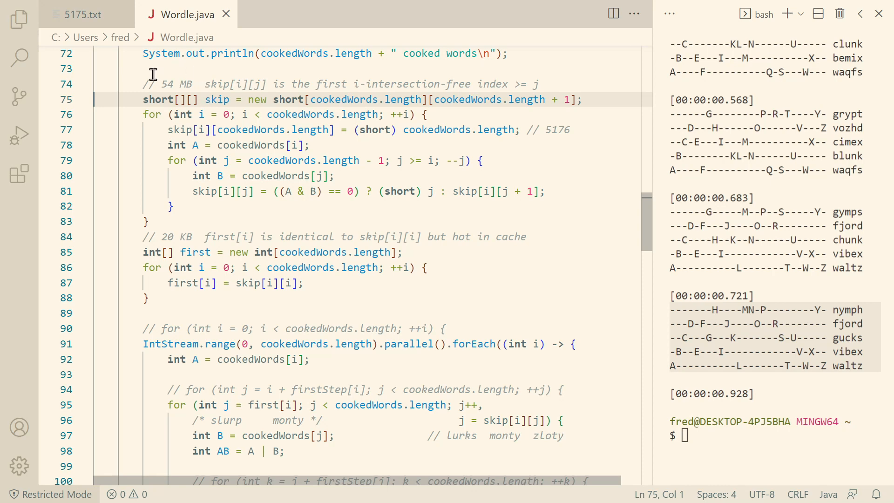
mouse_move(262, 64)
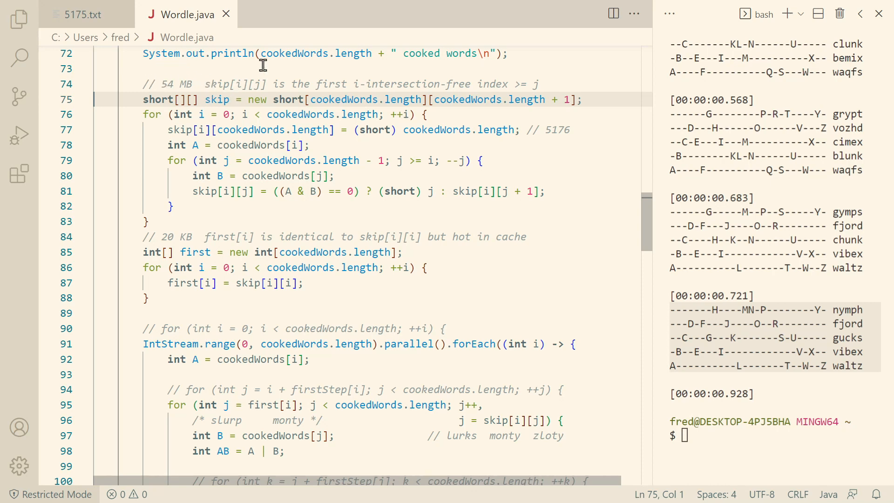
mouse_move(304, 96)
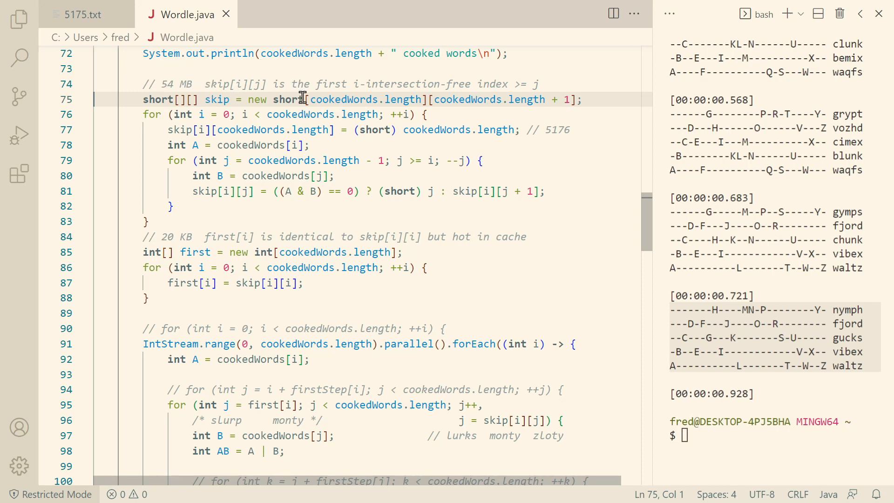
left_click(530, 99)
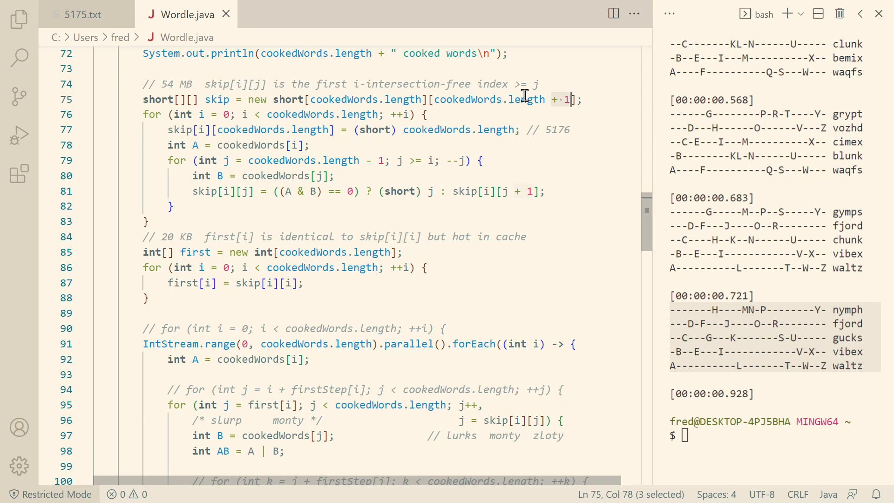
mouse_move(427, 99)
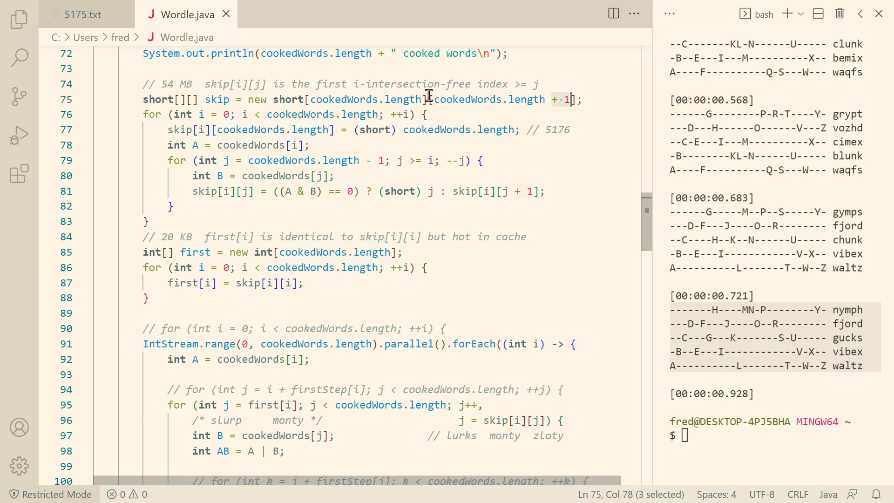
mouse_move(140, 114)
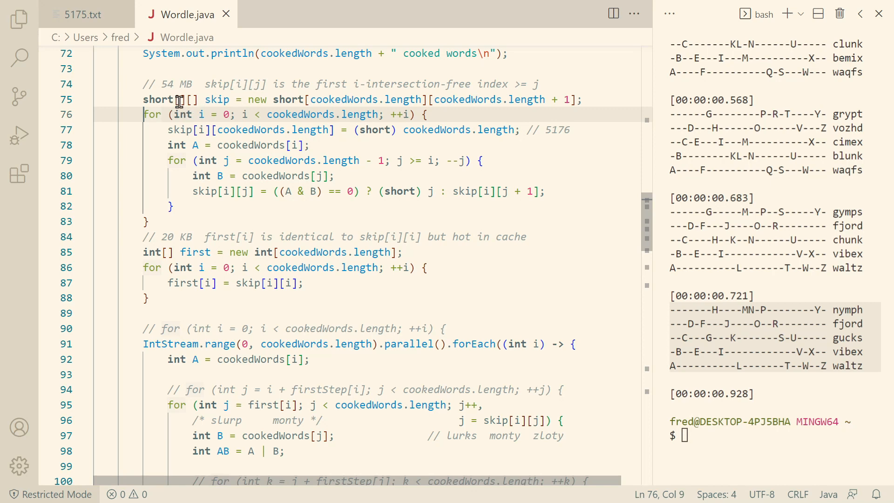
left_click(167, 129)
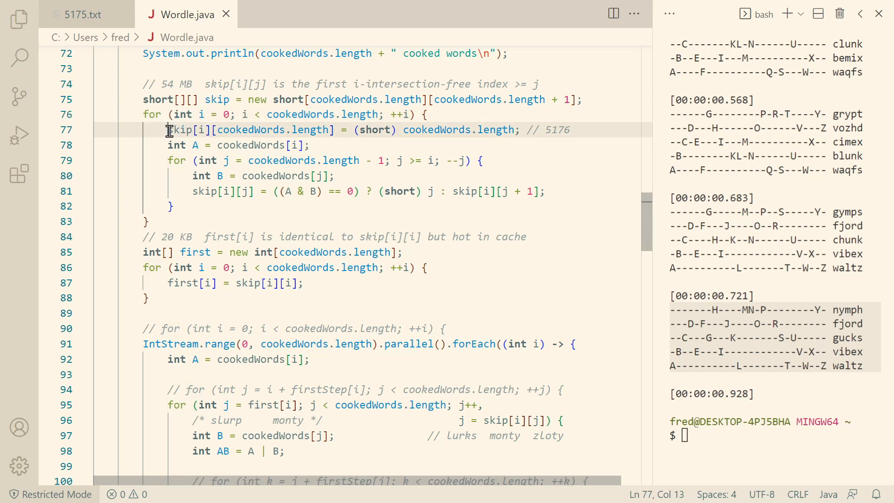
mouse_move(456, 130)
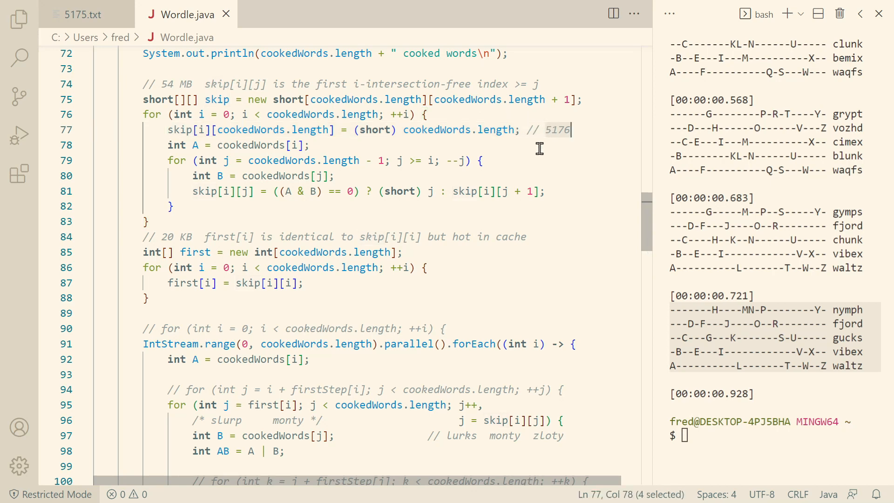
mouse_move(534, 148)
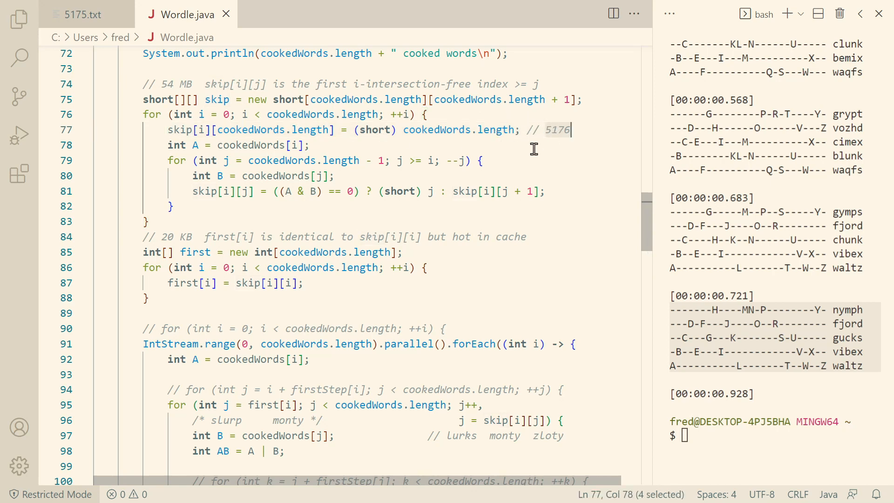
mouse_move(502, 141)
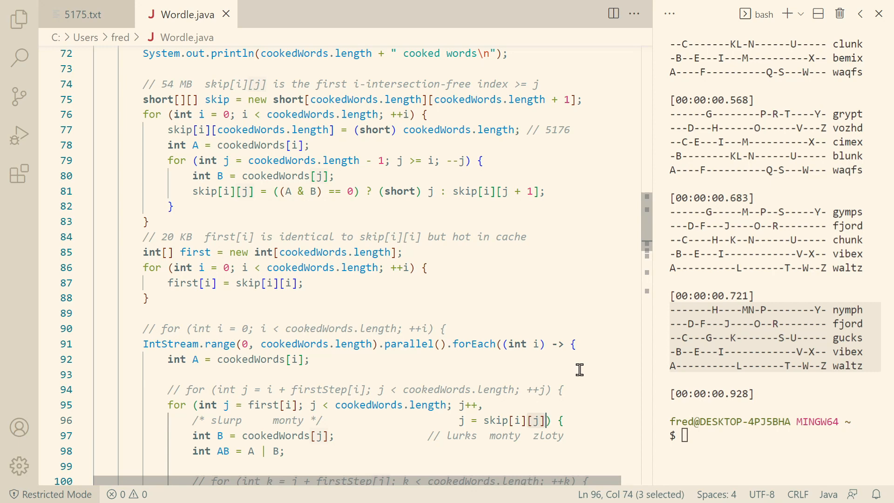
mouse_move(422, 271)
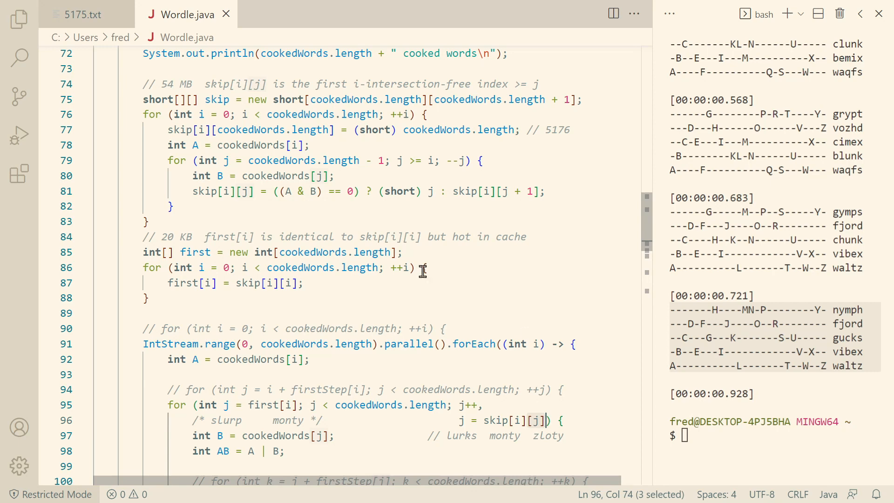
left_click(375, 129)
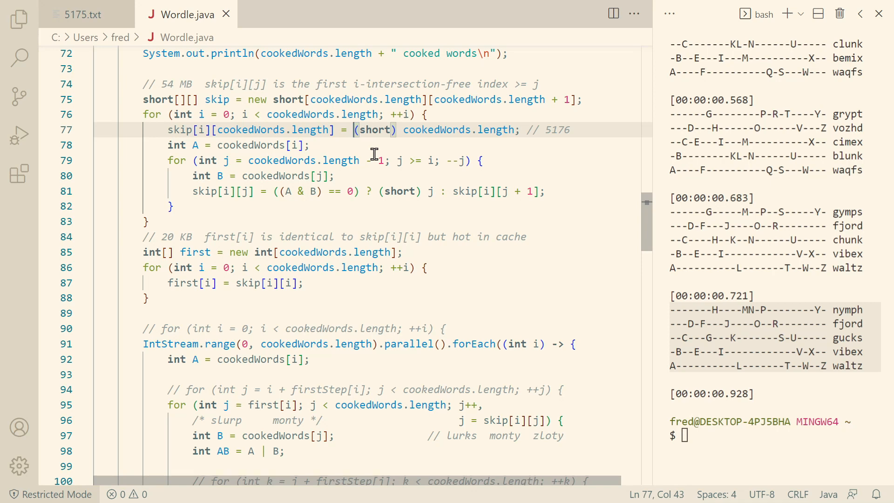
left_click(168, 144)
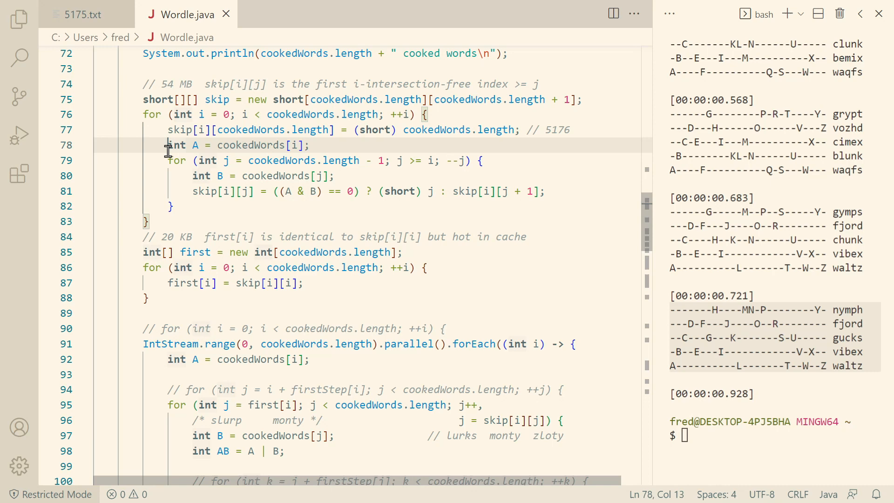
left_click(177, 160)
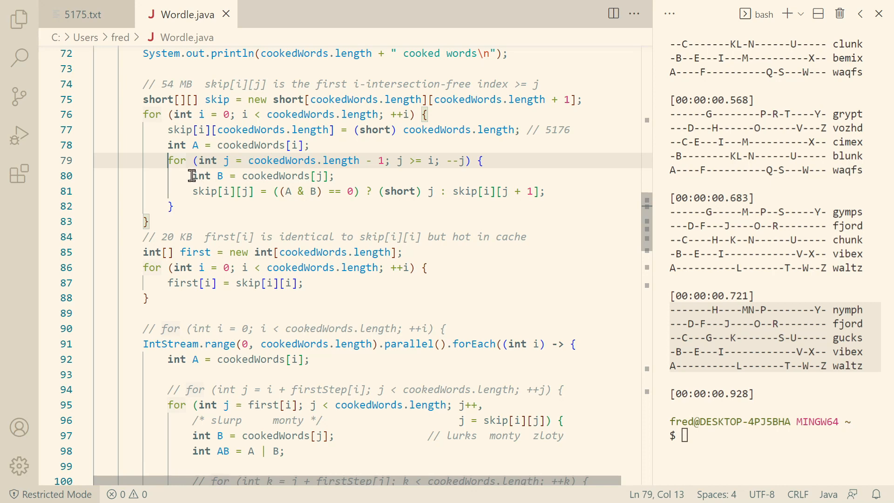
left_click(244, 191)
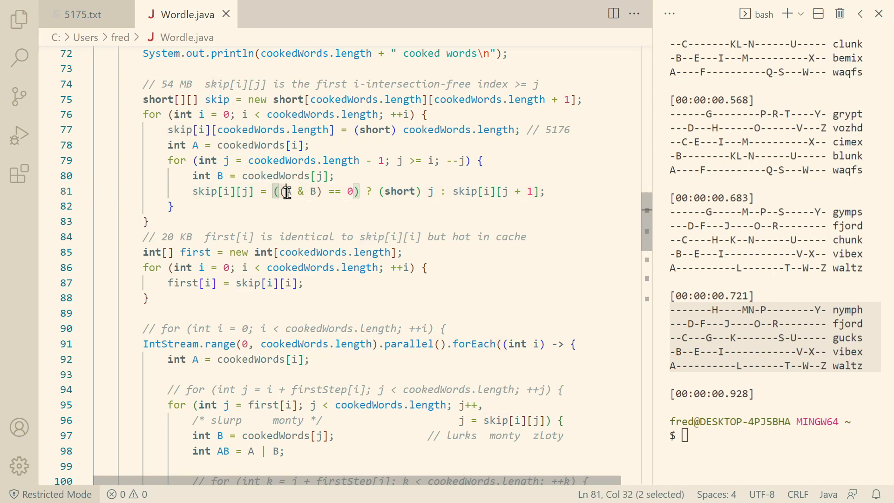
left_click_drag(277, 191, 356, 191)
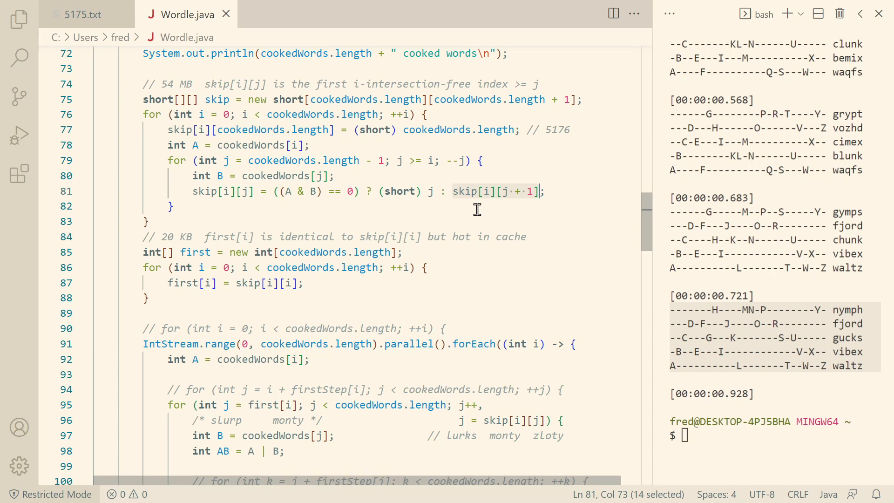
mouse_move(322, 162)
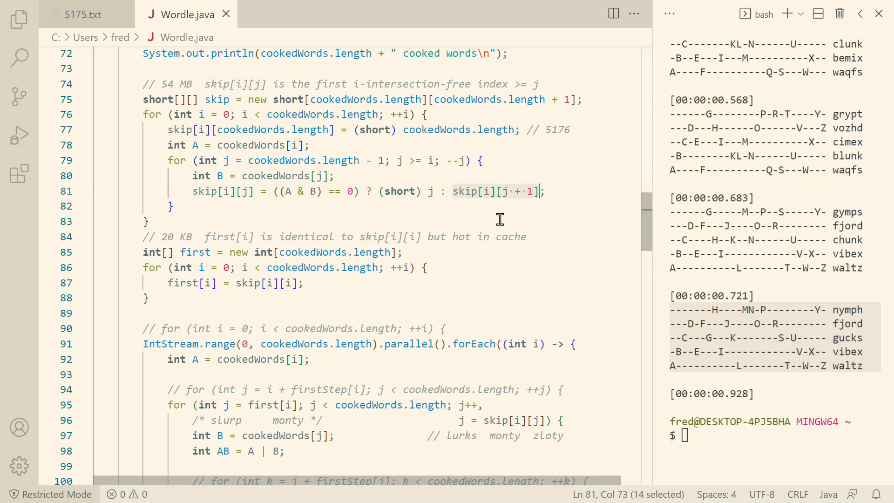
mouse_move(311, 194)
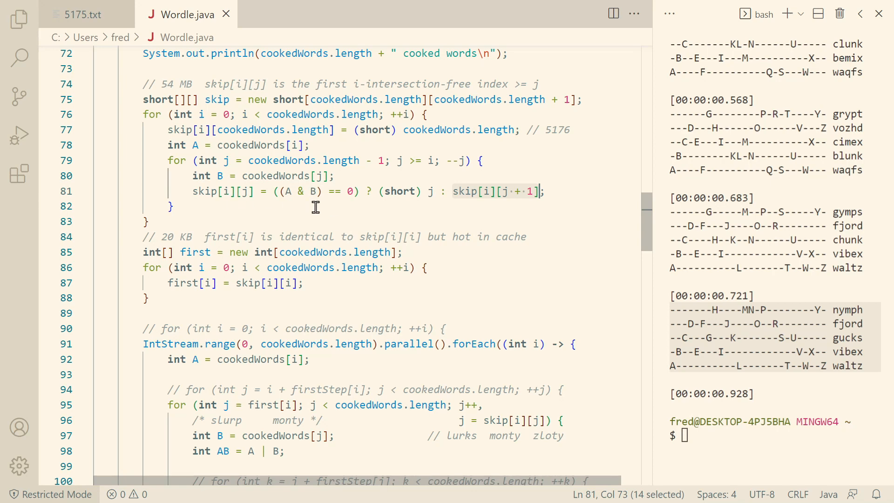
mouse_move(453, 191)
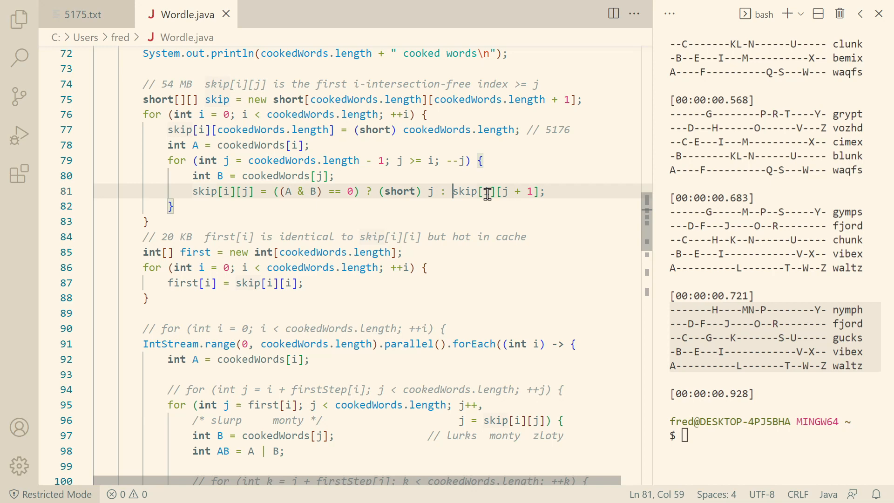
mouse_move(448, 194)
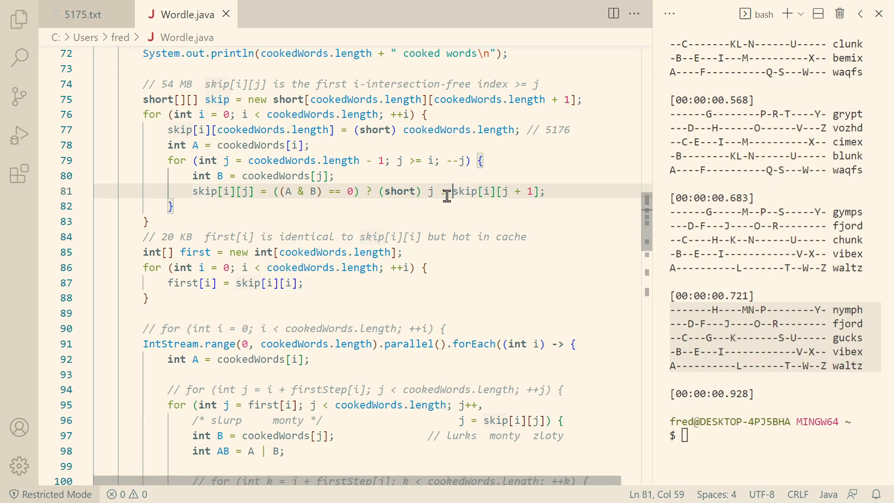
left_click(145, 221)
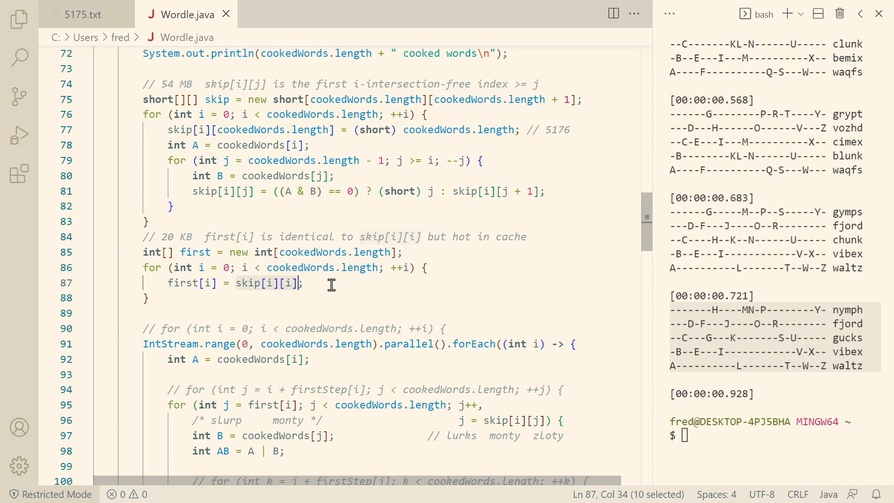
mouse_move(251, 284)
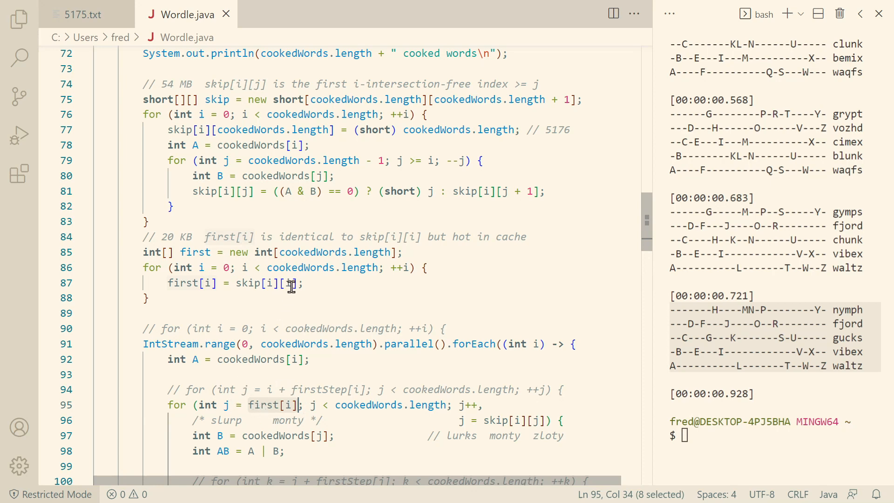
mouse_move(279, 381)
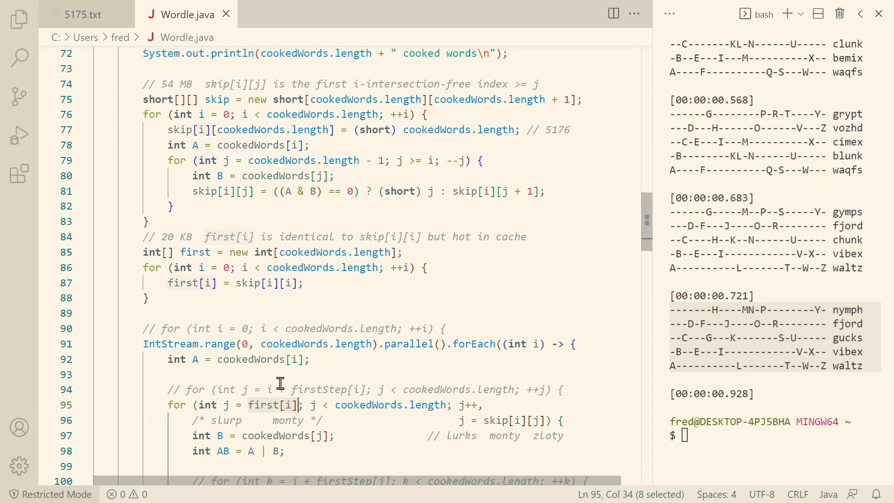
mouse_move(327, 367)
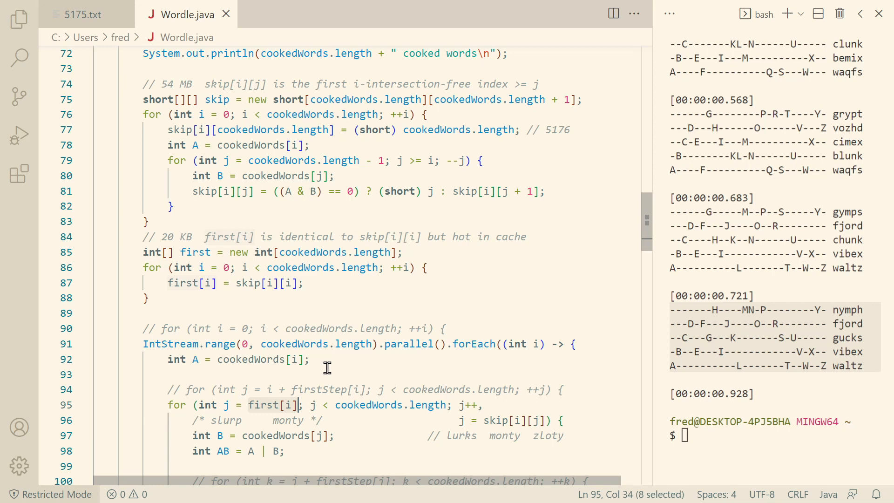
mouse_move(312, 309)
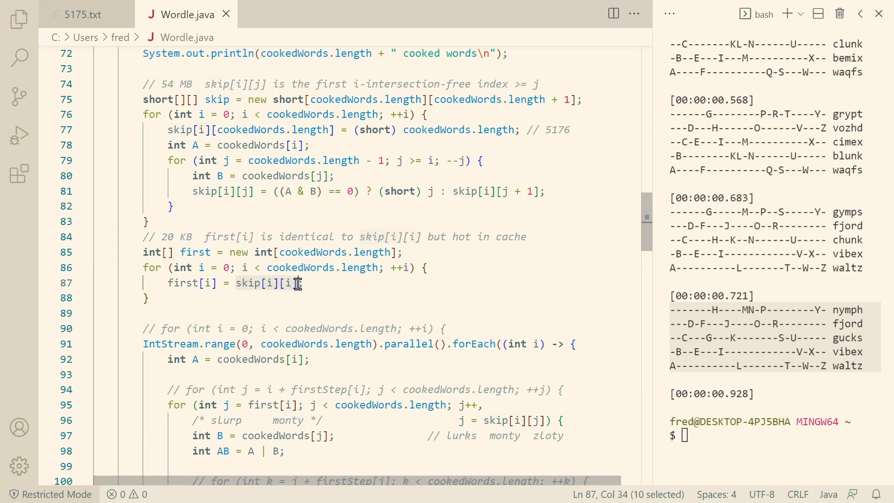
mouse_move(368, 306)
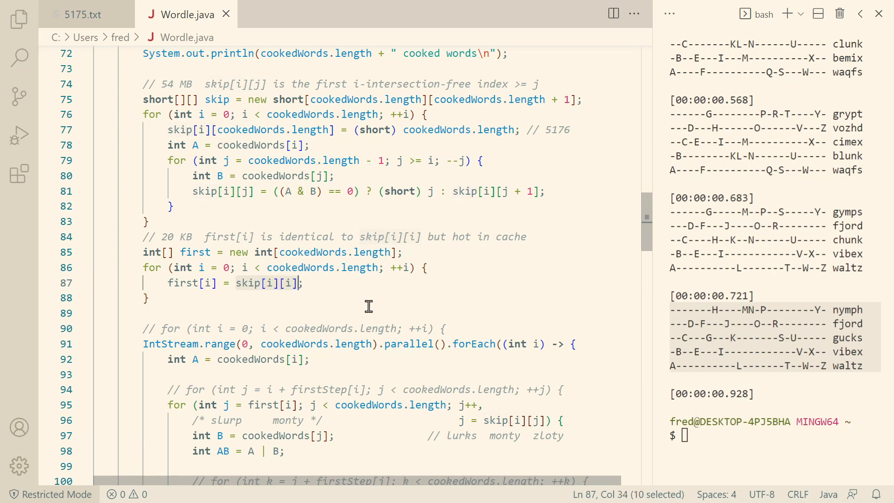
mouse_move(295, 299)
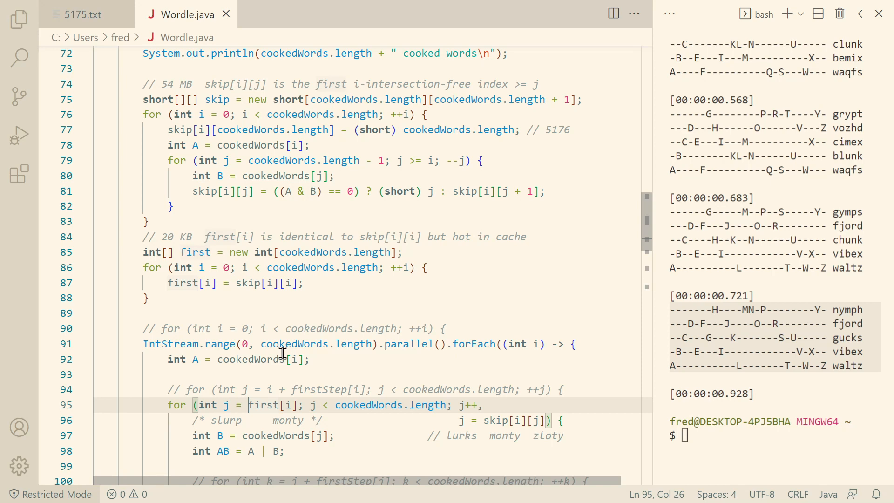
mouse_move(147, 288)
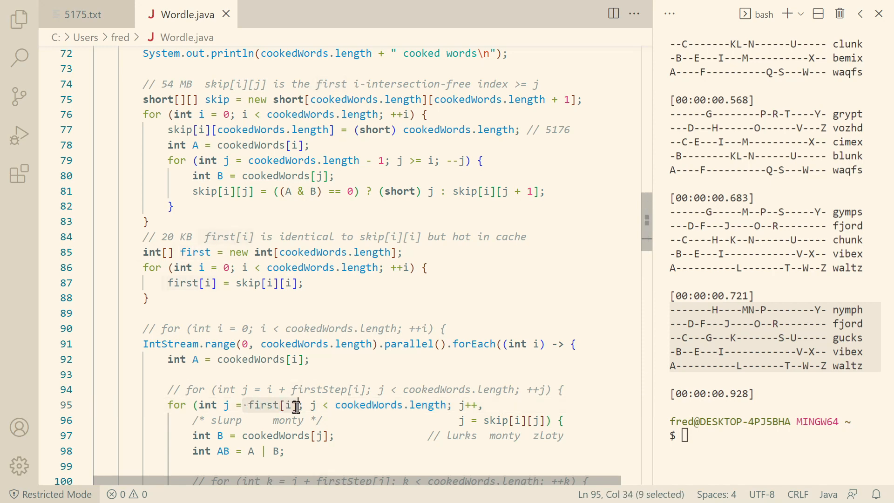
mouse_move(185, 312)
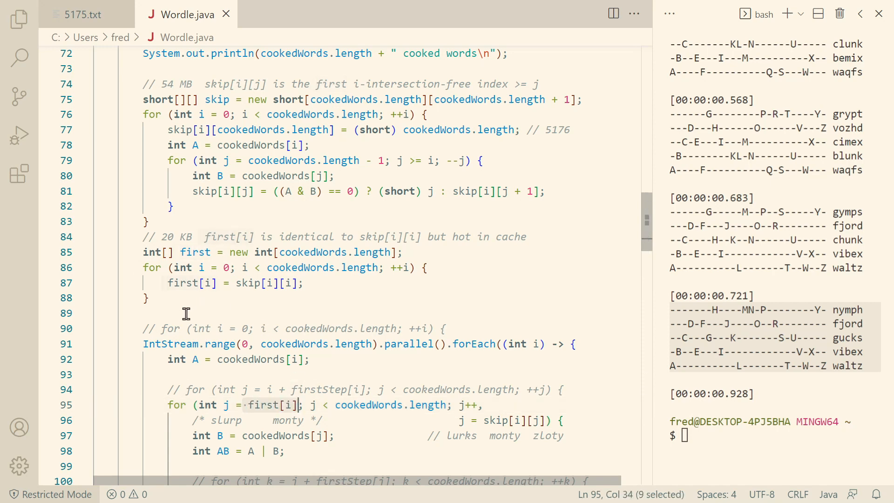
left_click(428, 313)
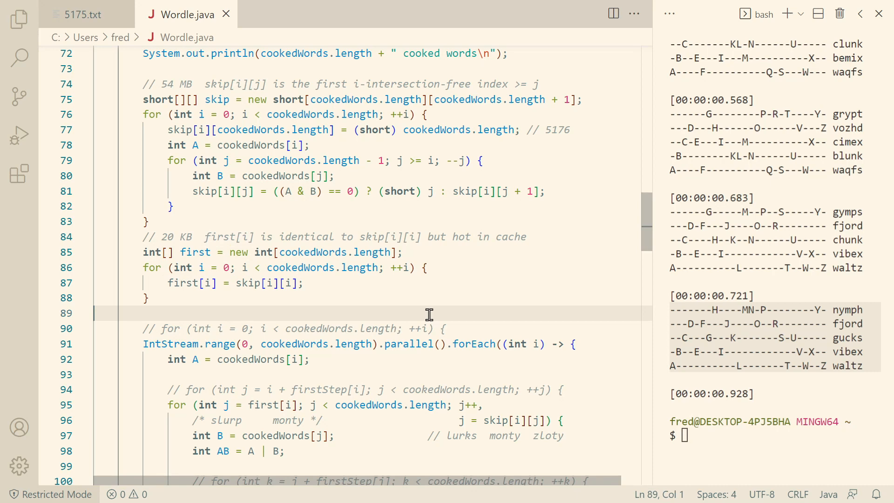
left_click(246, 405)
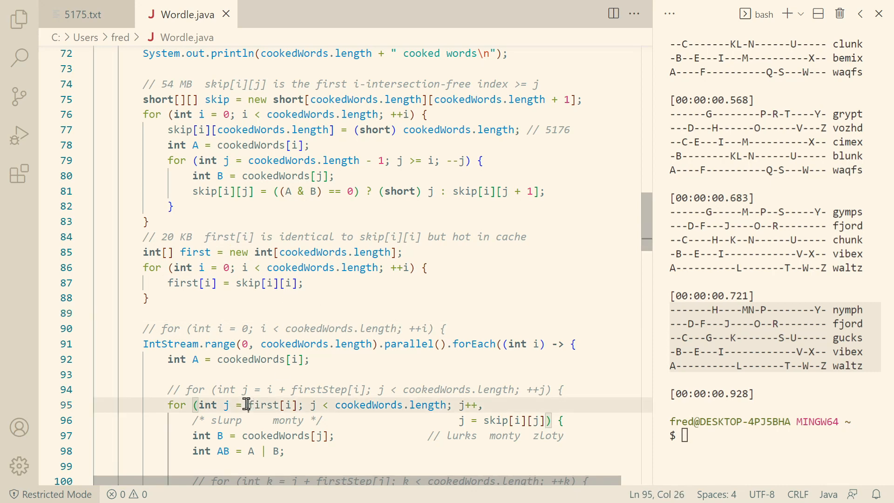
double_click(268, 405)
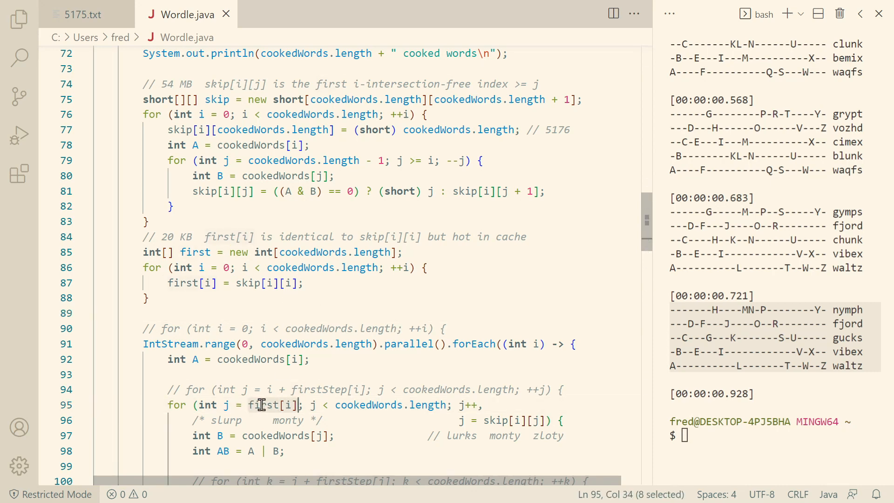
scroll("down", 3)
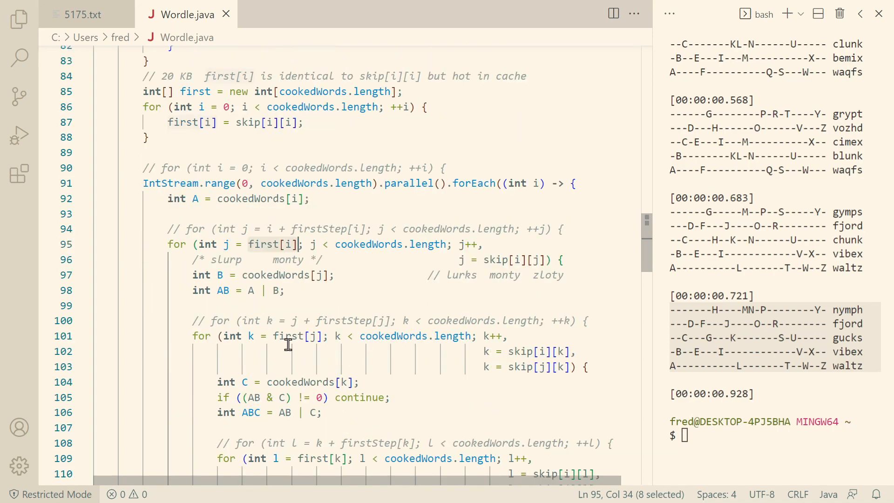
scroll("down", 3)
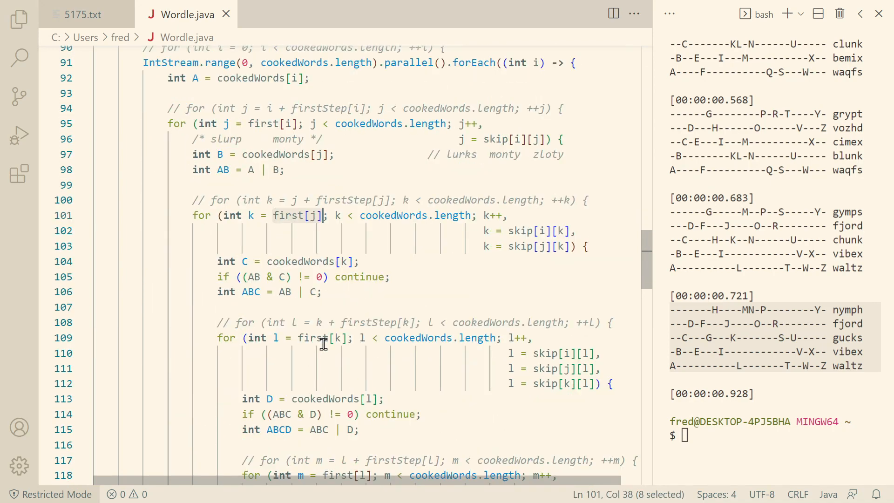
scroll("down", 3)
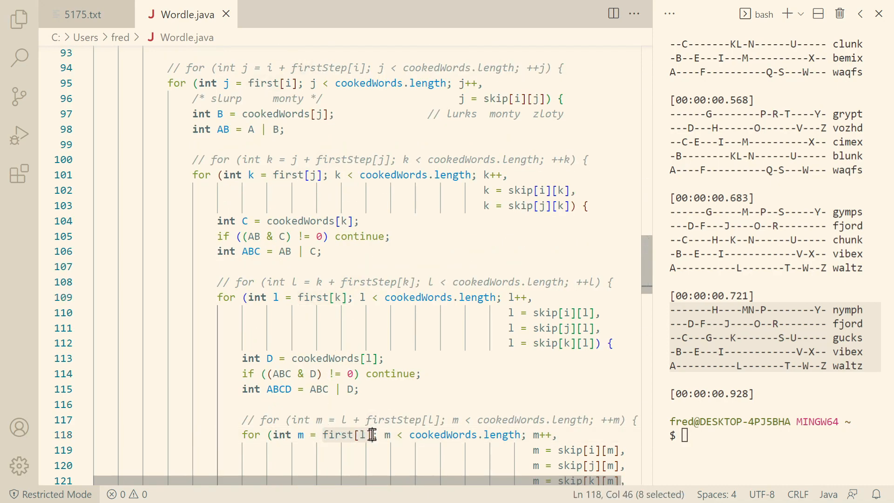
scroll("up", 3)
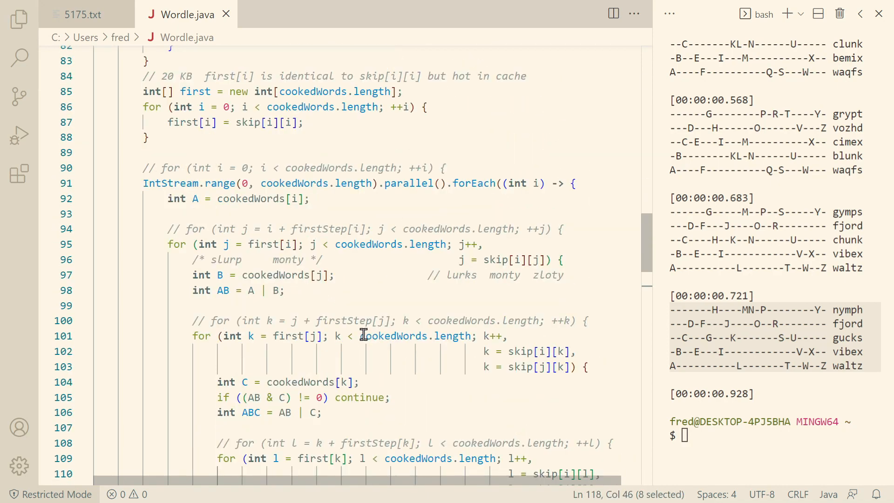
scroll("up", 3)
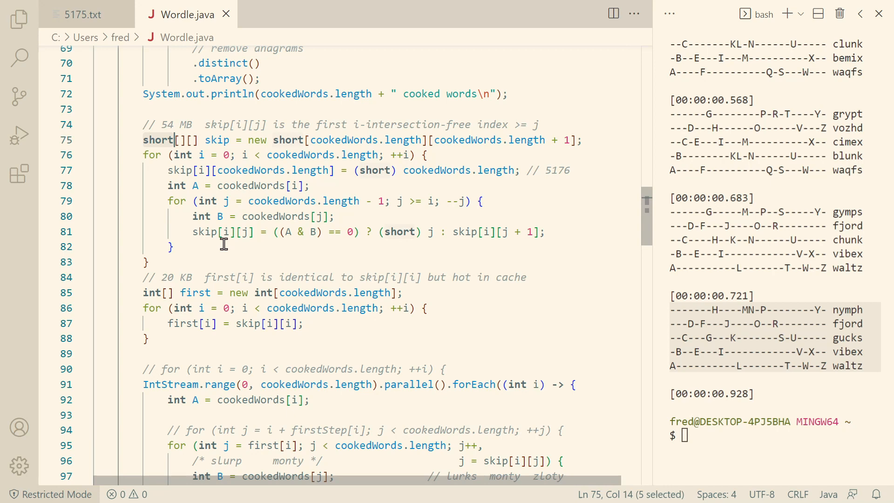
mouse_move(223, 241)
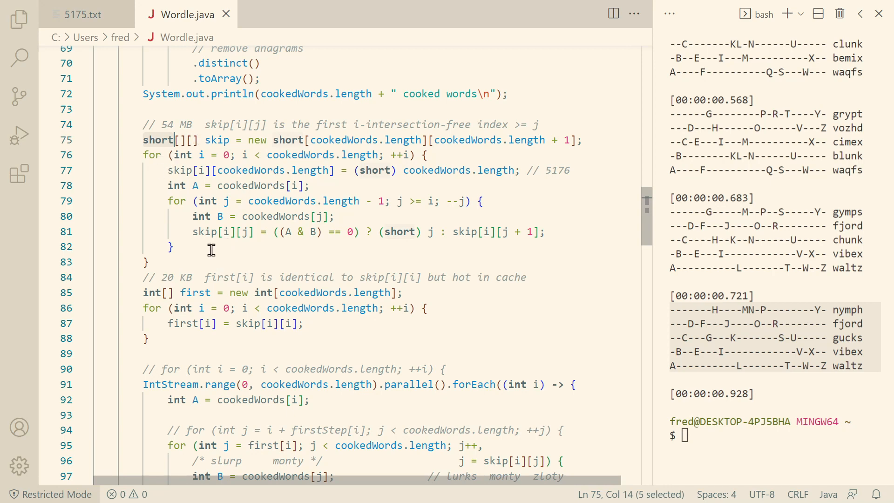
mouse_move(162, 123)
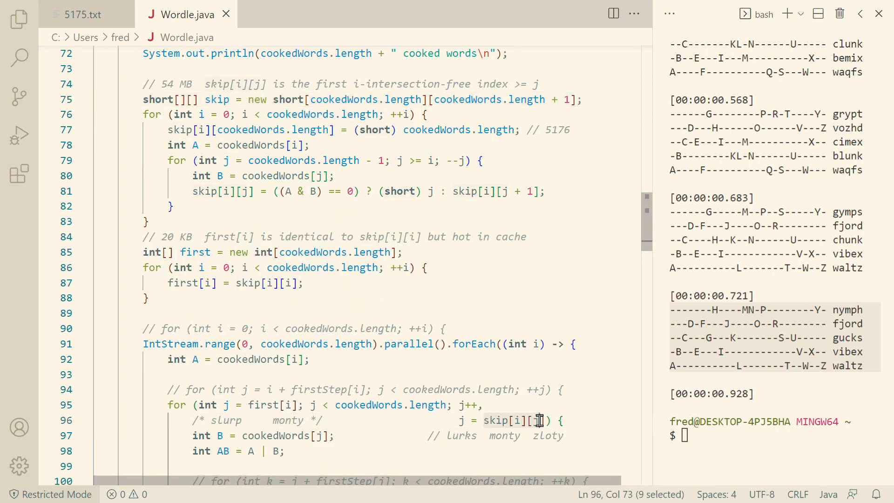
key("shift+right")
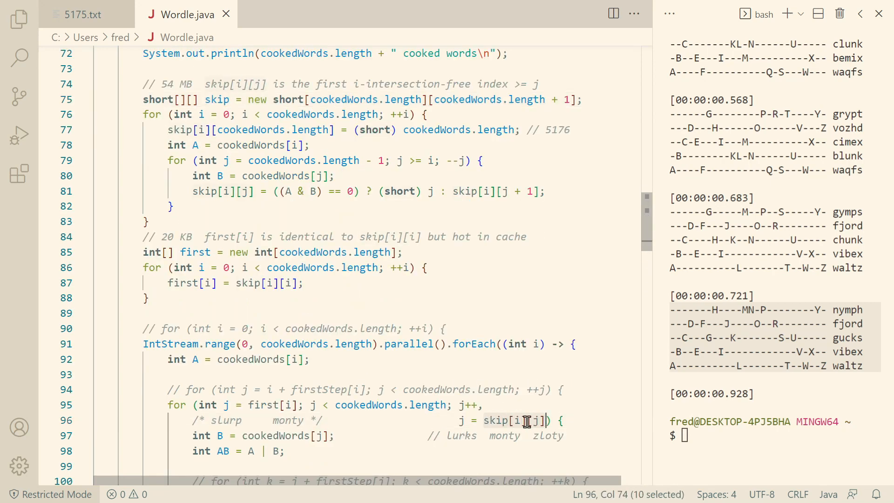
mouse_move(482, 327)
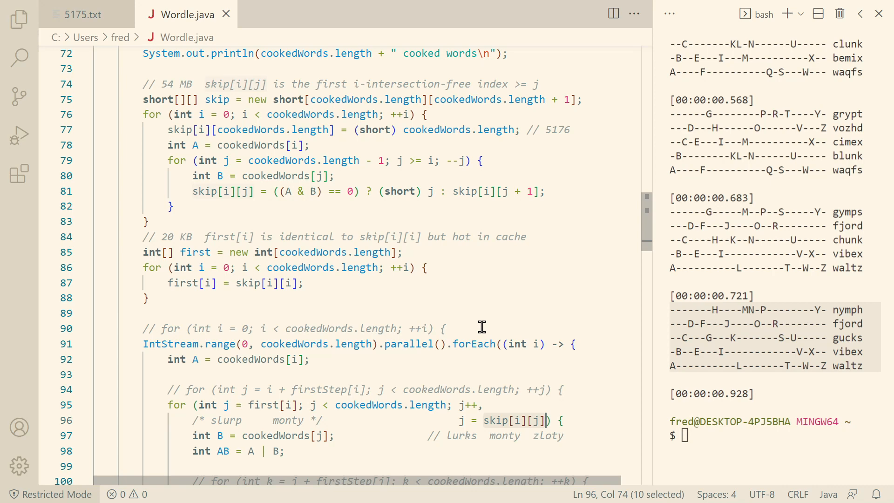
mouse_move(208, 176)
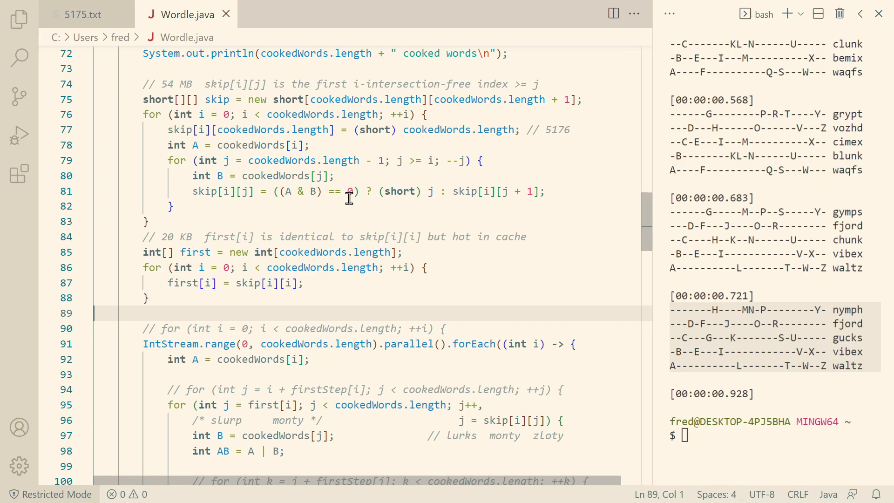
scroll("up", 3)
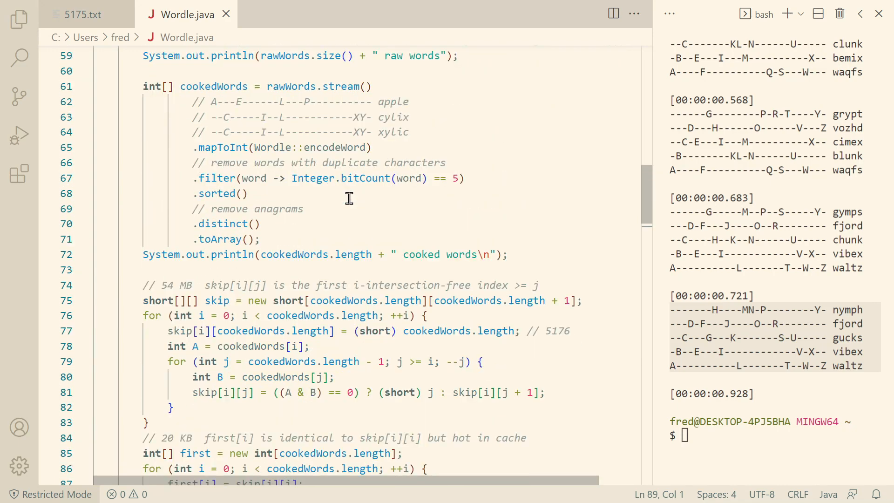
mouse_move(142, 86)
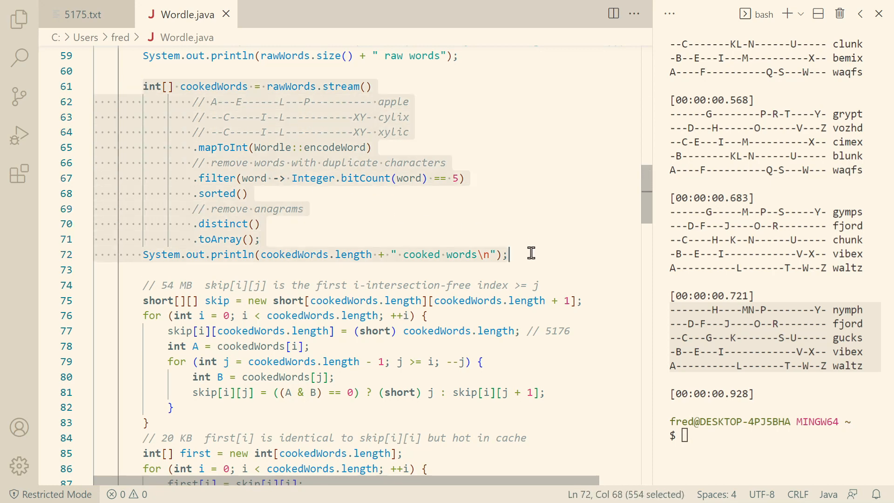
left_click(206, 193)
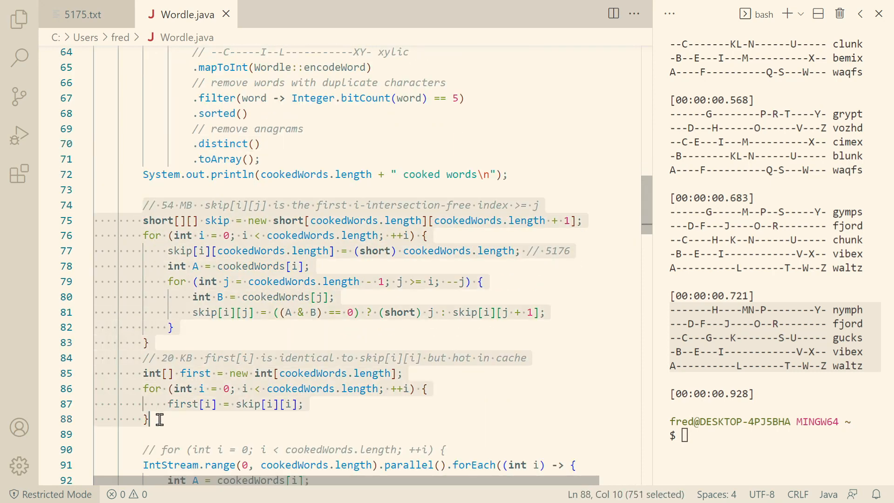
left_click(264, 351)
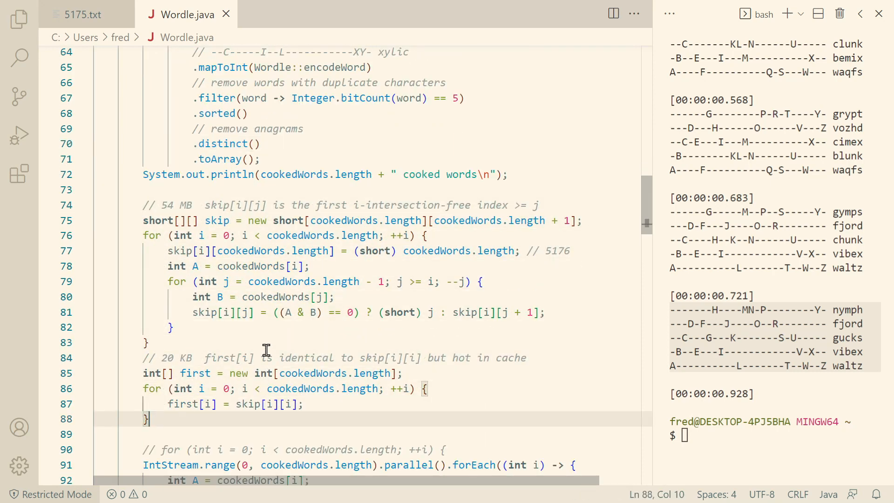
scroll("down", 3)
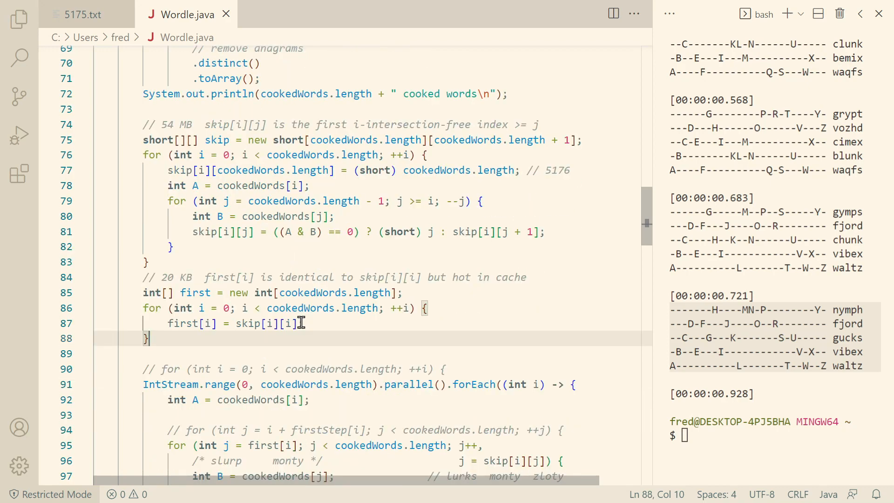
scroll("down", 3)
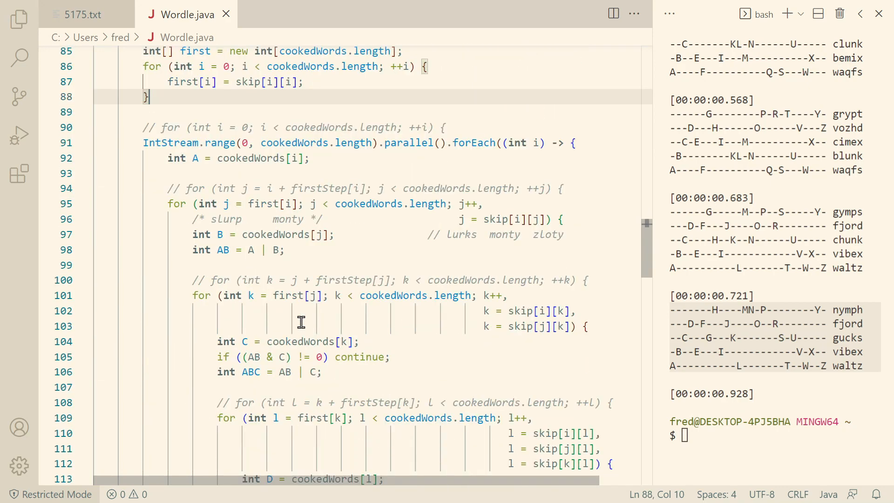
scroll("down", 3)
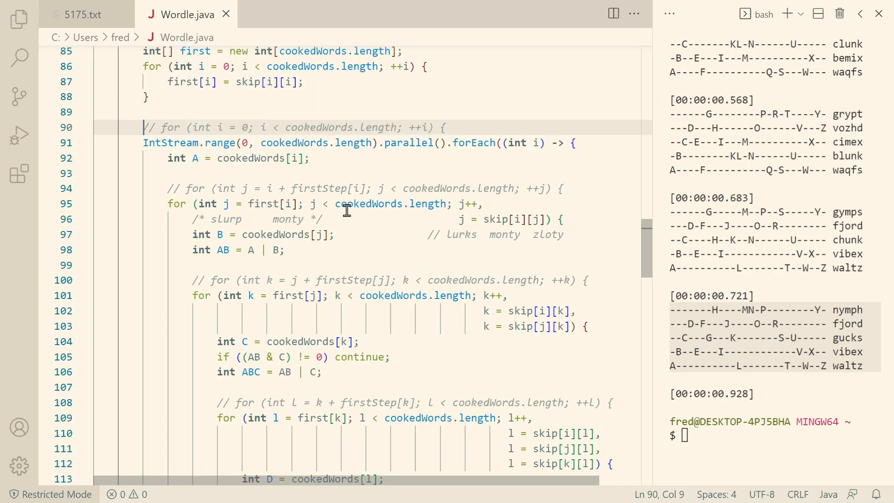
scroll("up", 3)
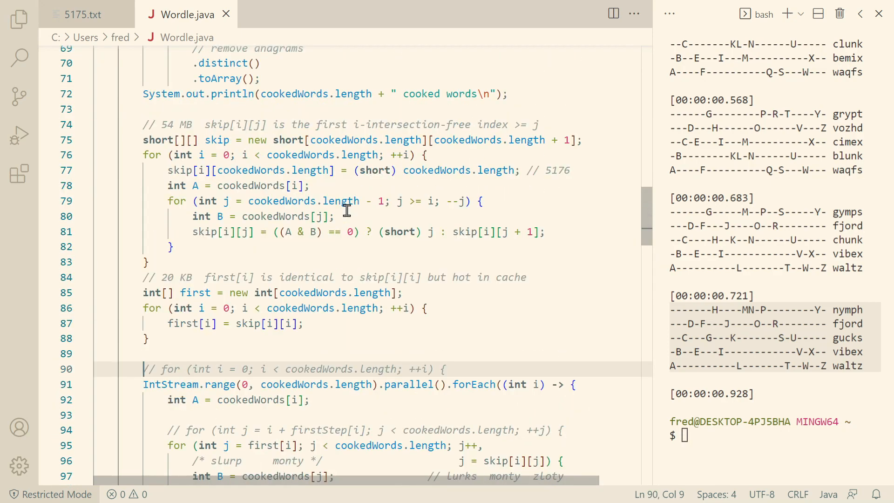